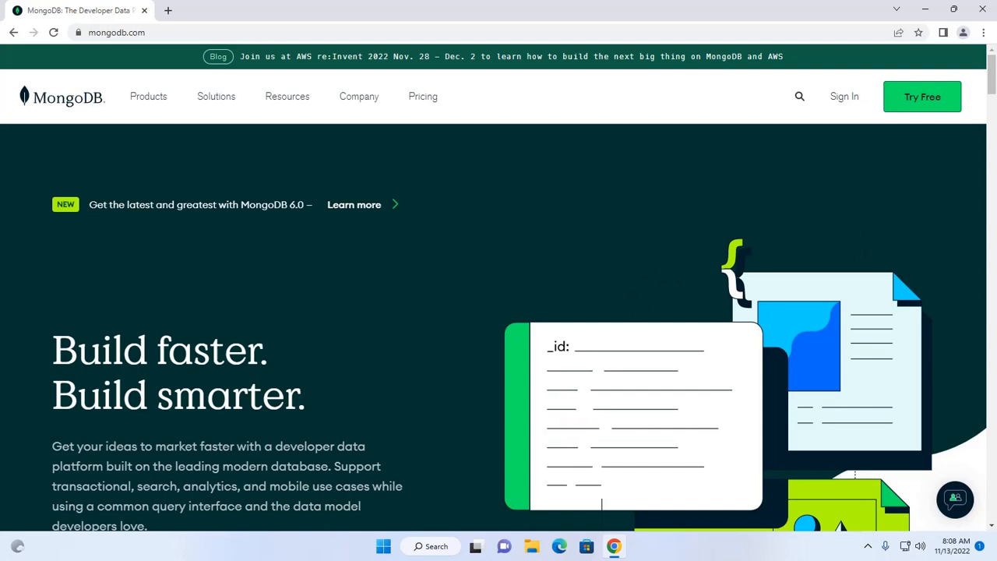
{"action": "mouse_move", "coordinate": [483, 6]}
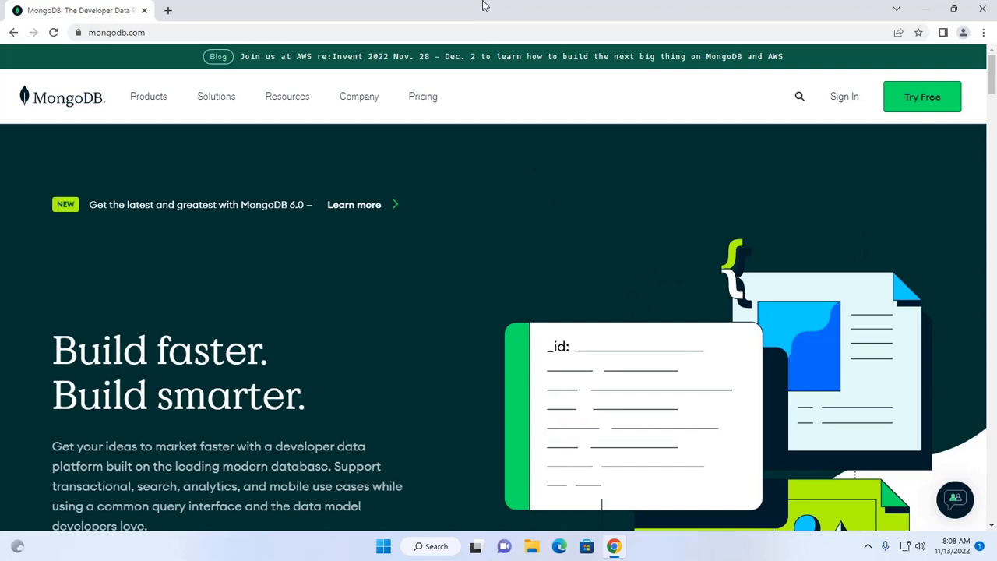
Step: Navigate from the Products menu to the Community Server download page
{"action": "left_click", "coordinate": [117, 32]}
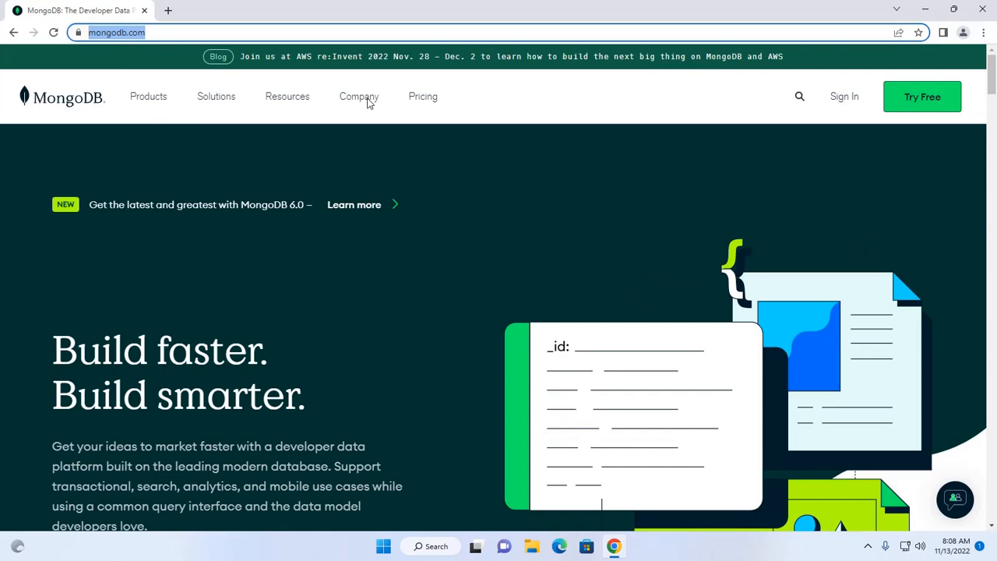
{"action": "left_click", "coordinate": [148, 96]}
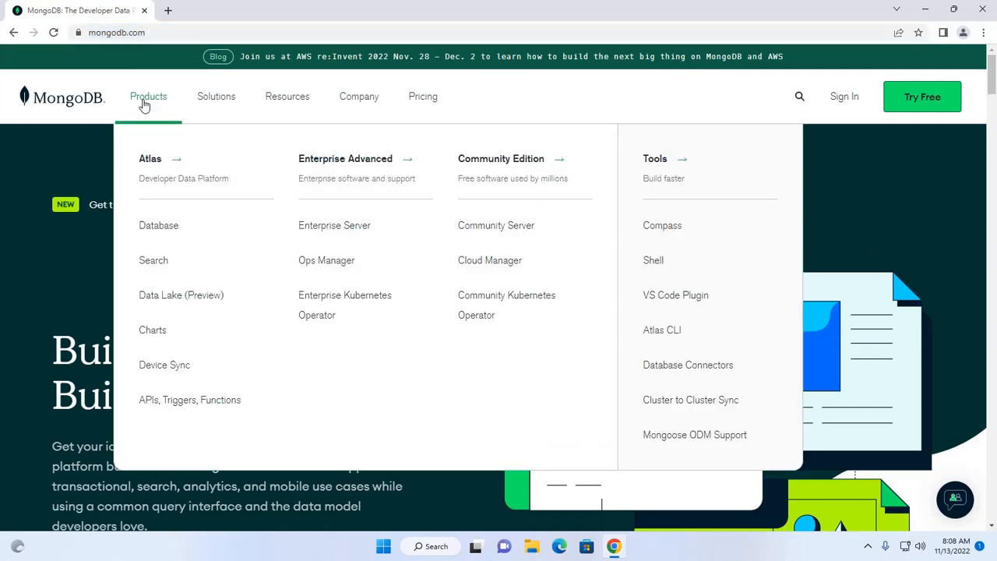
{"action": "mouse_move", "coordinate": [483, 229]}
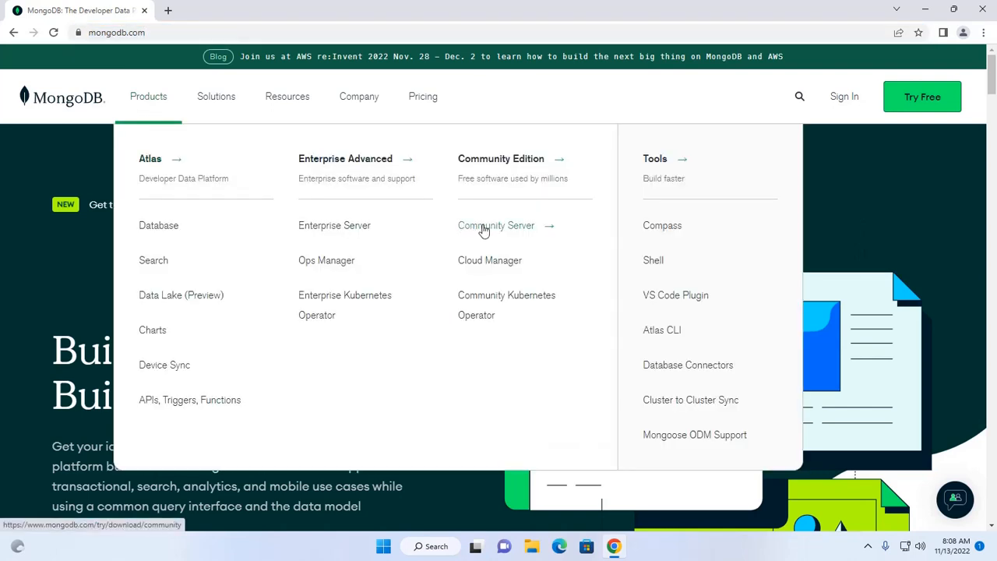
{"action": "mouse_move", "coordinate": [495, 231]}
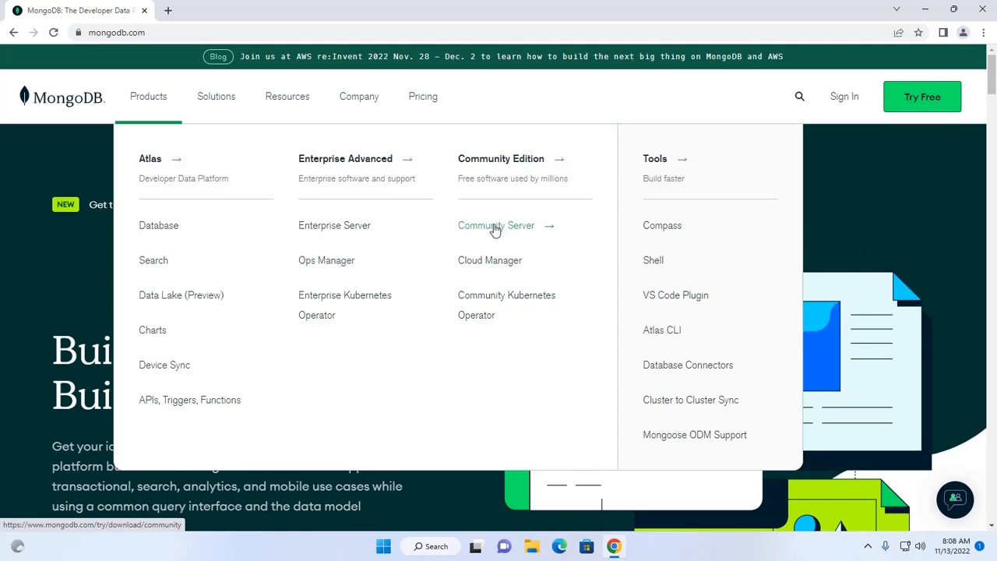
{"action": "left_click", "coordinate": [496, 224]}
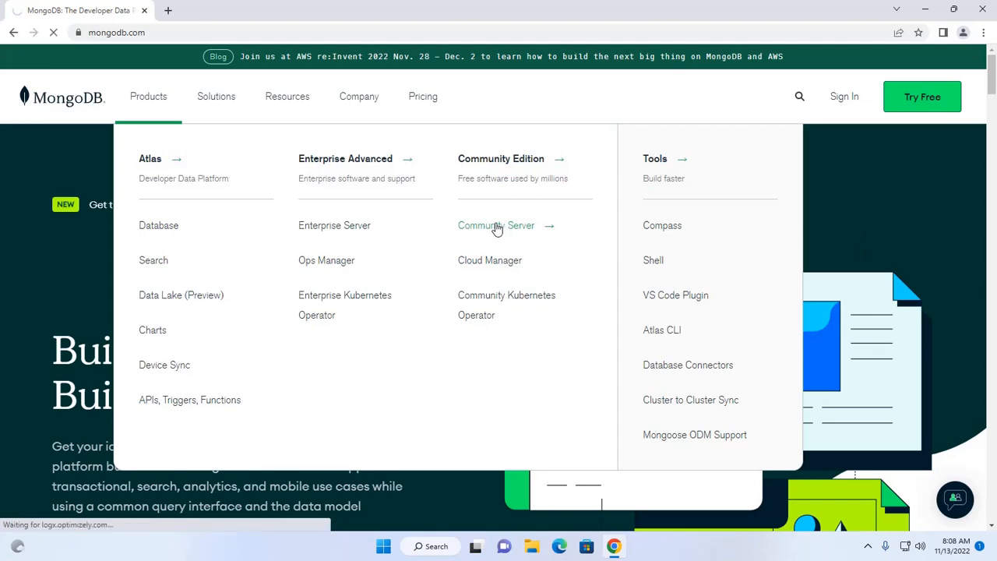
Step: Choose version 6.0.2 (current), Windows platform and msi package in the download form
{"action": "left_click", "coordinate": [496, 225]}
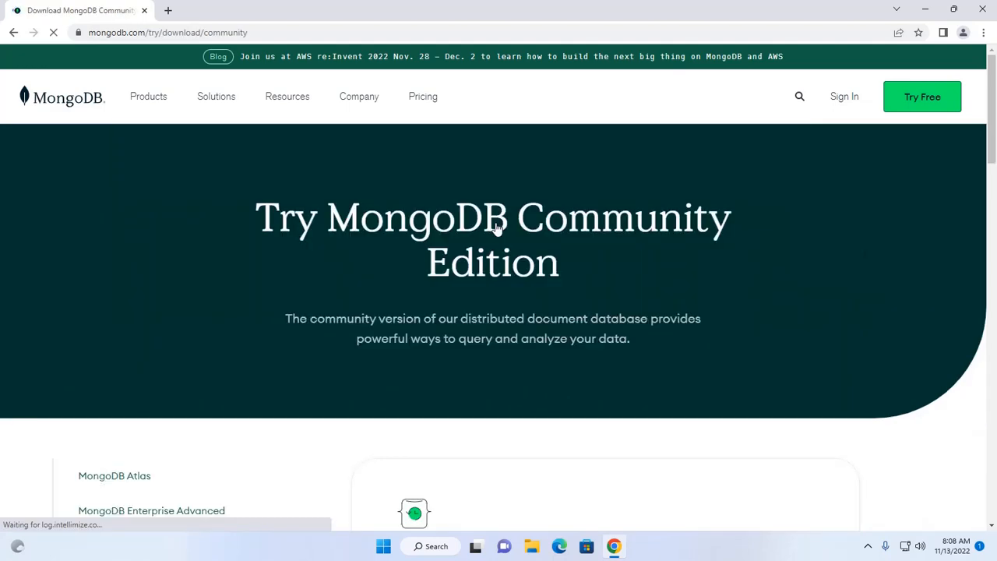
{"action": "scroll", "scroll_direction": "down", "scroll_amount": 3}
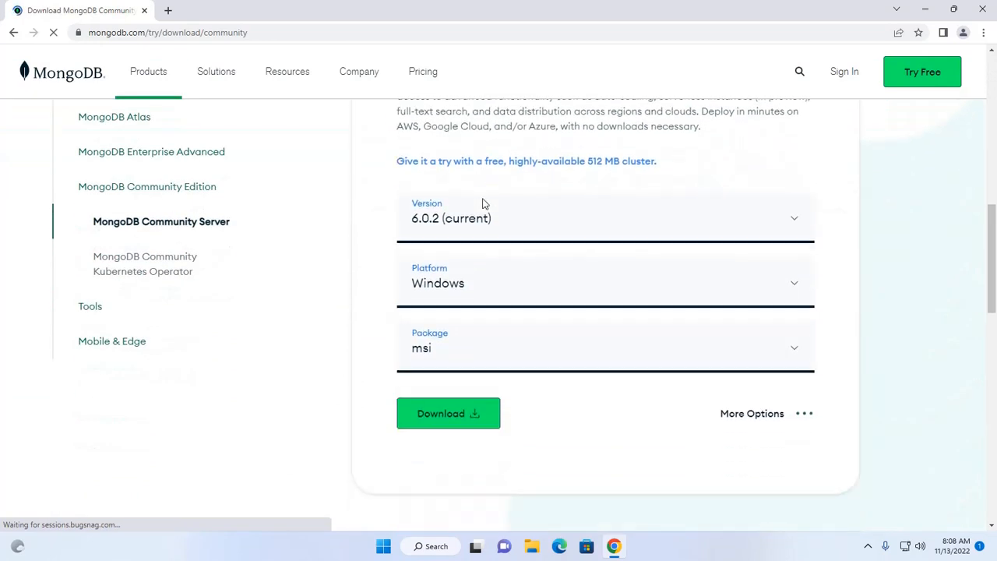
{"action": "scroll", "scroll_direction": "down", "scroll_amount": 3}
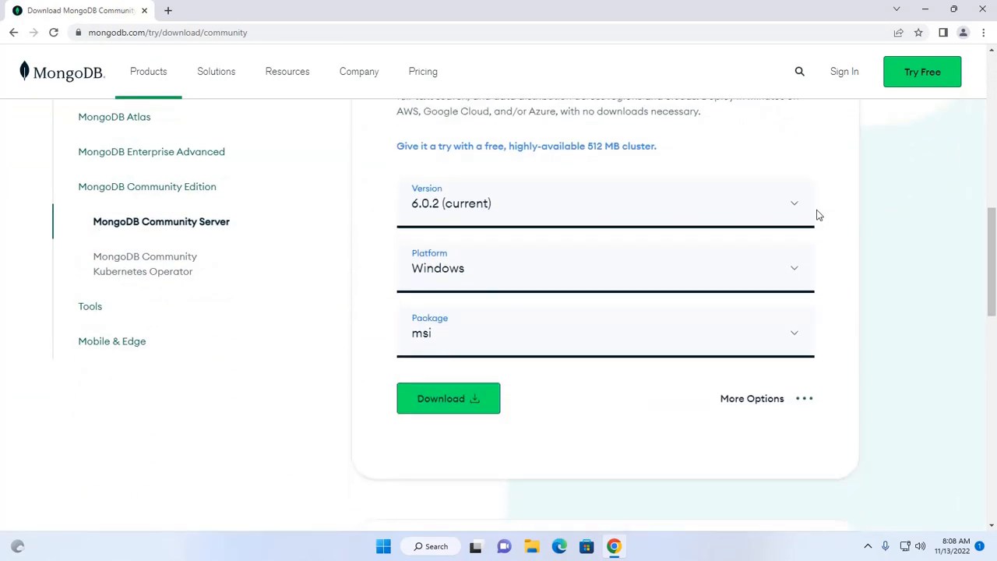
{"action": "left_click", "coordinate": [605, 203]}
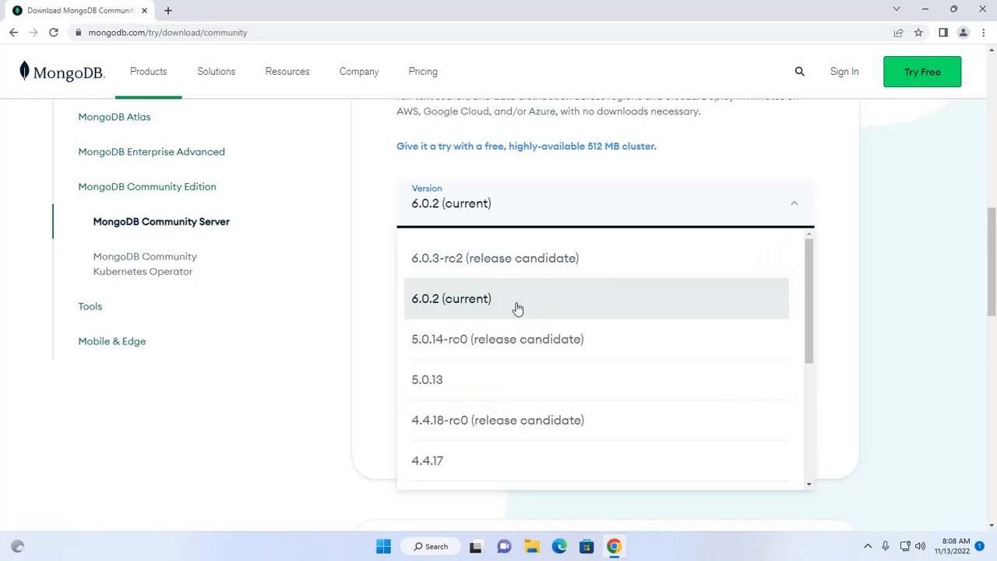
{"action": "mouse_move", "coordinate": [434, 304]}
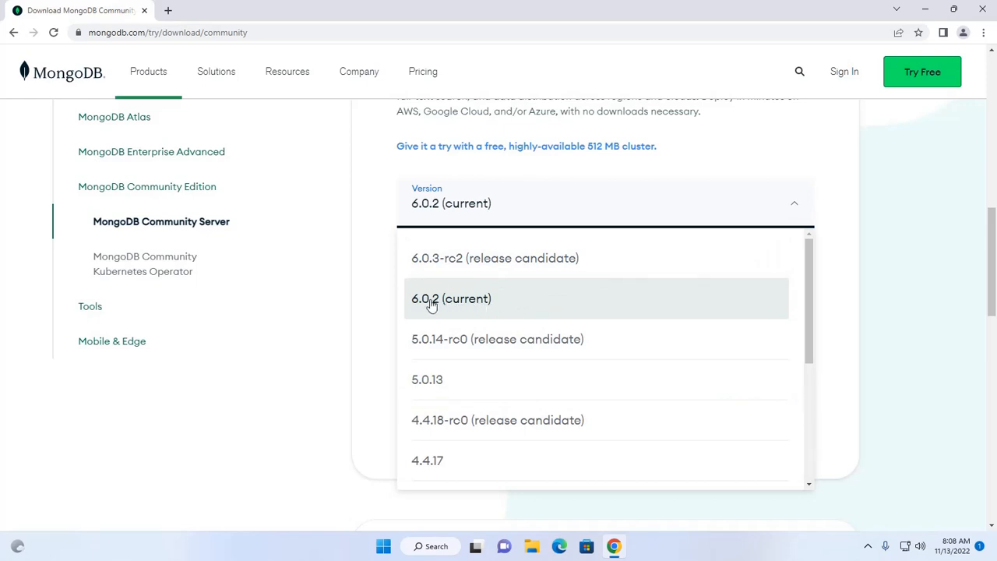
{"action": "left_click", "coordinate": [450, 299]}
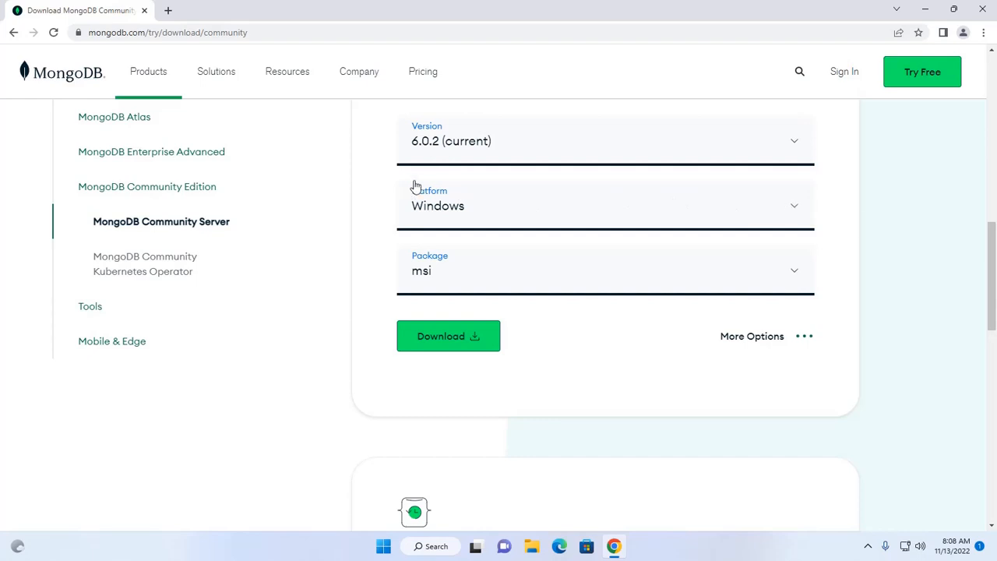
{"action": "mouse_move", "coordinate": [444, 215]}
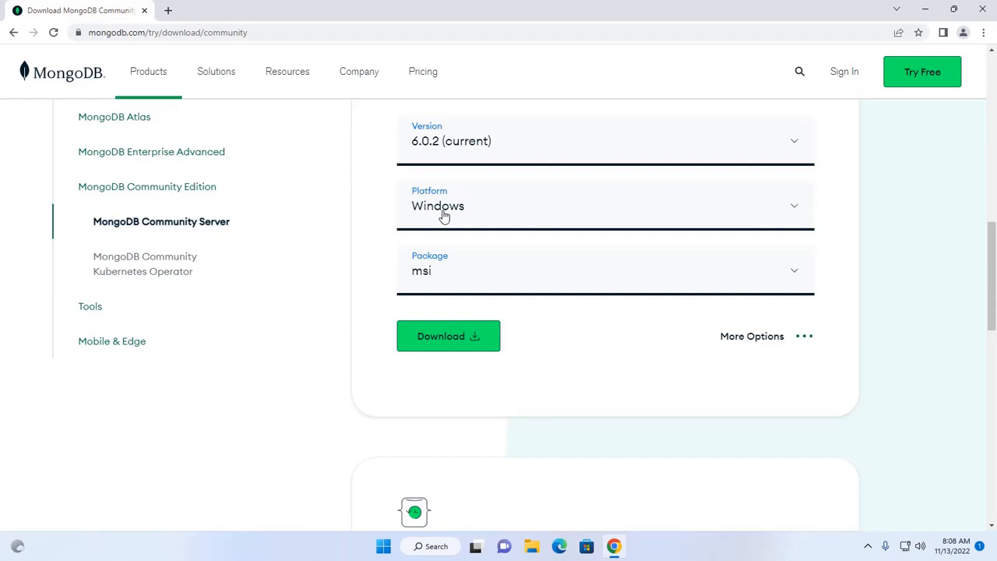
{"action": "mouse_move", "coordinate": [919, 247]}
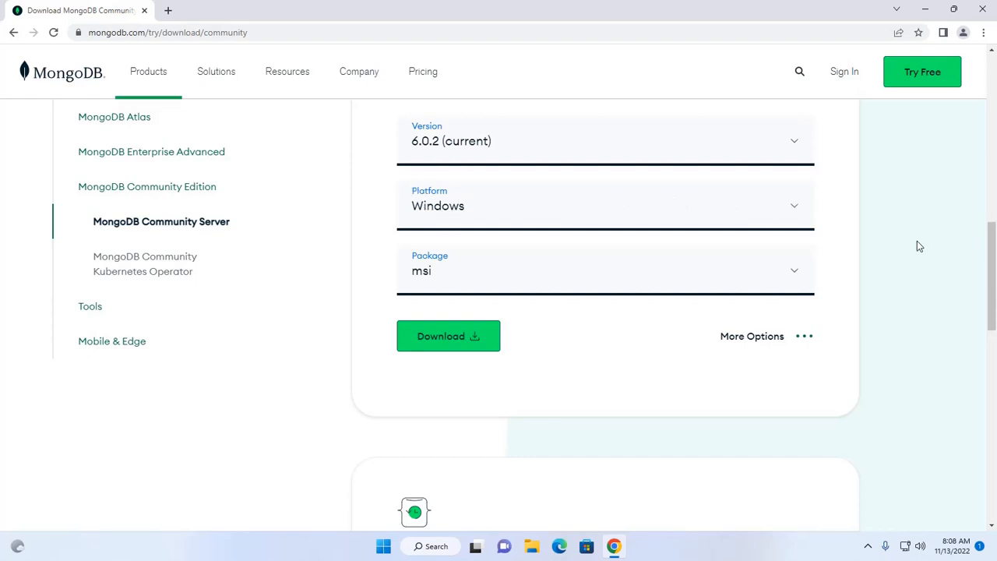
{"action": "mouse_move", "coordinate": [505, 272]}
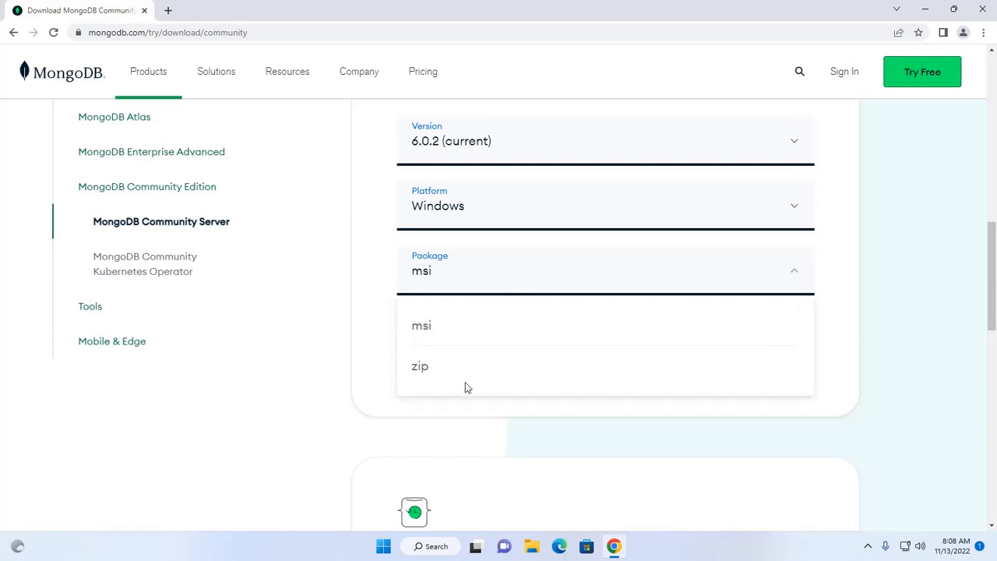
{"action": "mouse_move", "coordinate": [872, 256]}
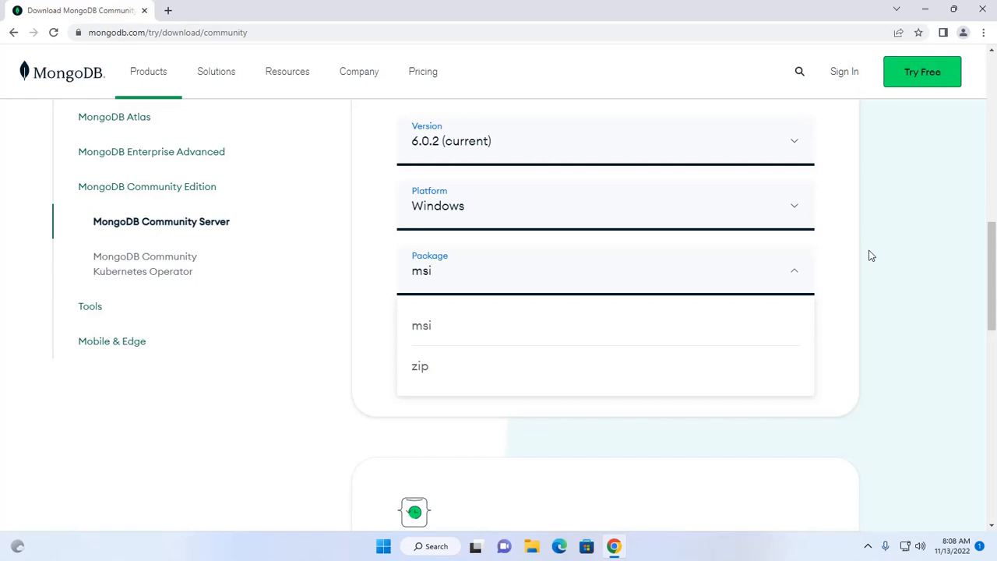
{"action": "mouse_move", "coordinate": [424, 333]}
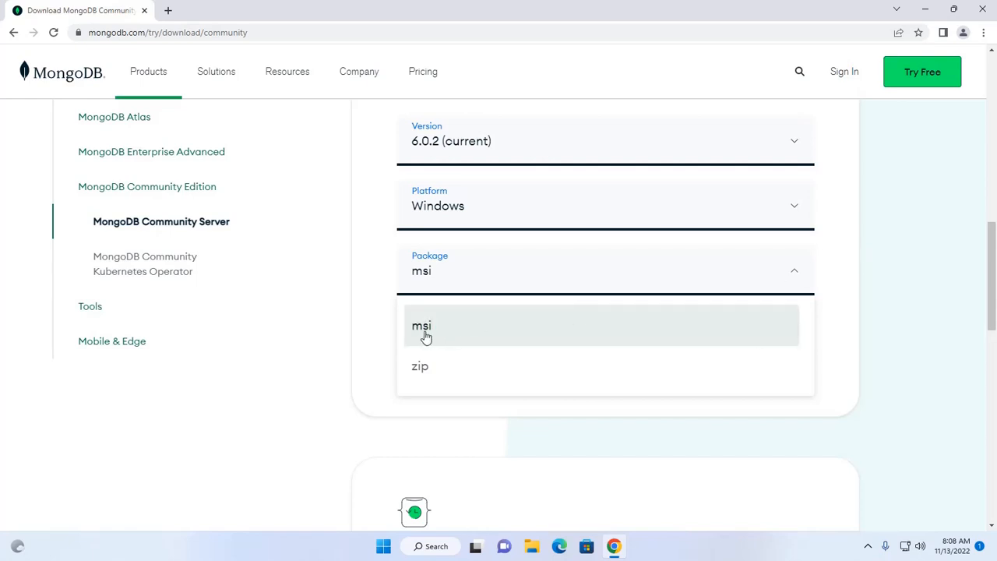
{"action": "left_click", "coordinate": [421, 326]}
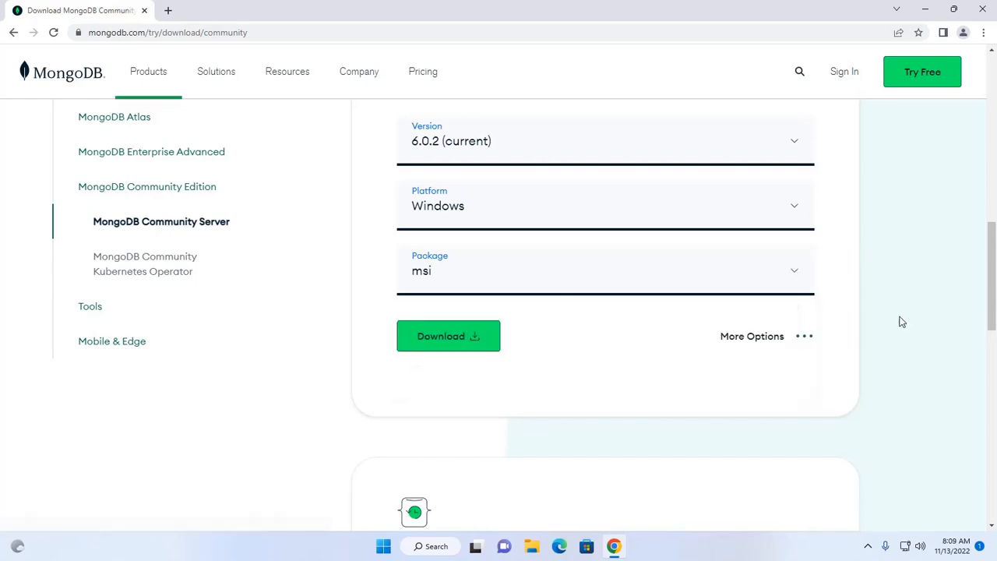
{"action": "mouse_move", "coordinate": [438, 362]}
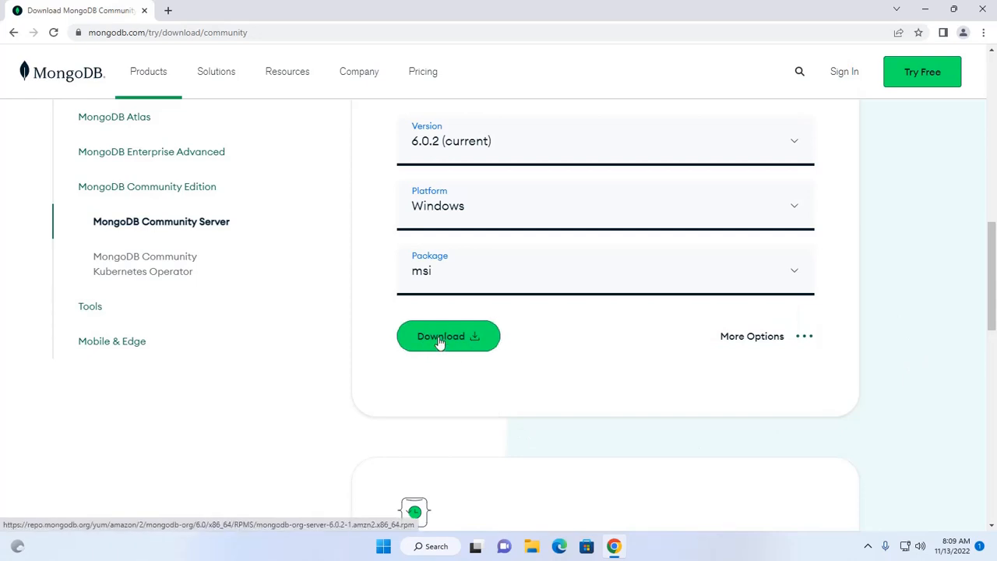
Step: Start the Community Server installer download, then cancel it from the downloads bar
{"action": "left_click", "coordinate": [449, 337]}
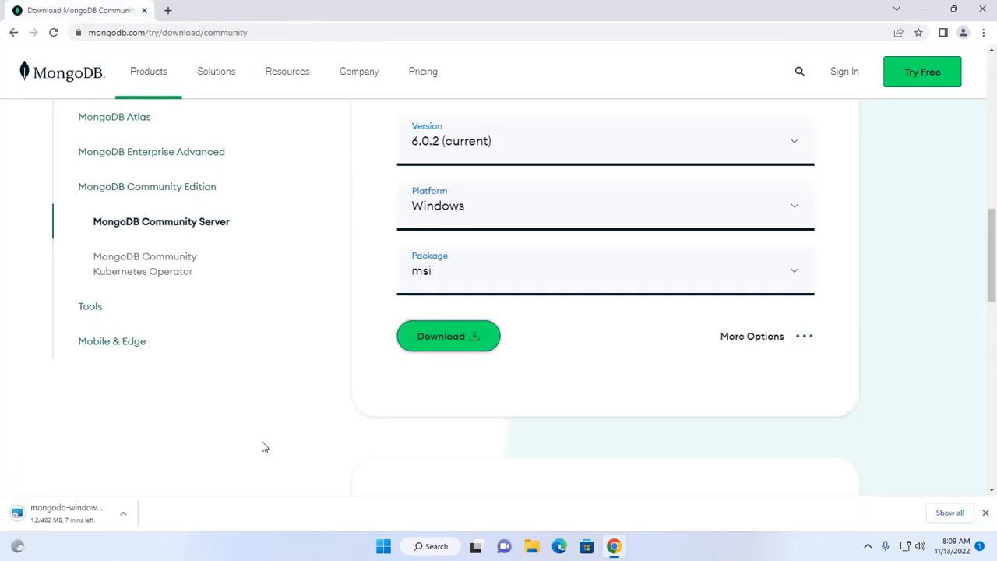
{"action": "left_click", "coordinate": [123, 515]}
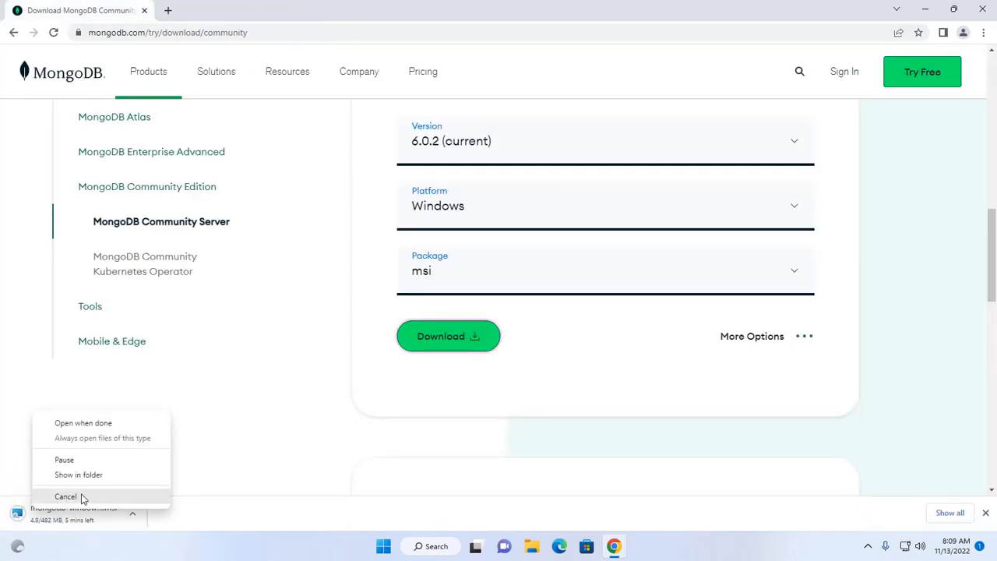
{"action": "left_click", "coordinate": [65, 496]}
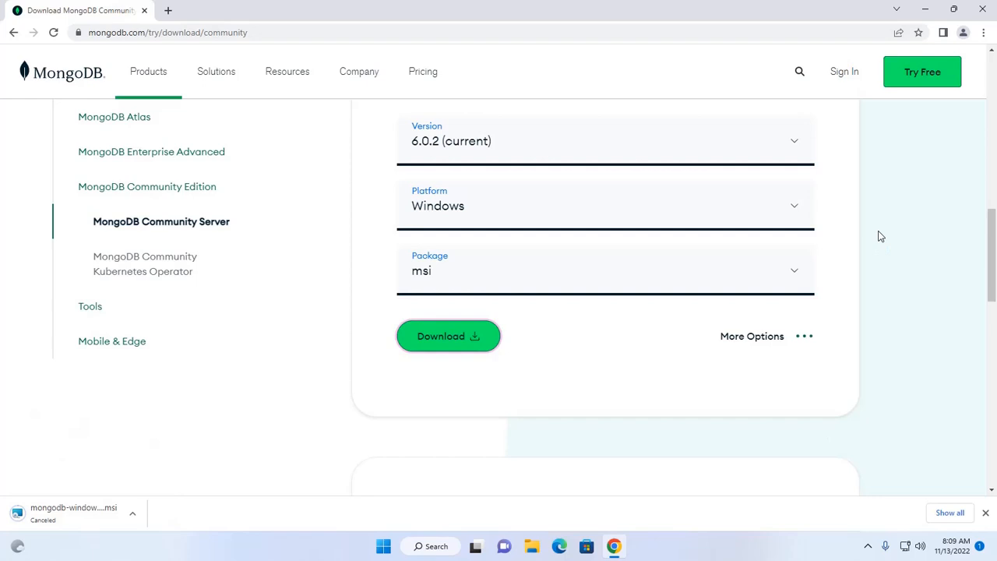
{"action": "mouse_move", "coordinate": [895, 86]}
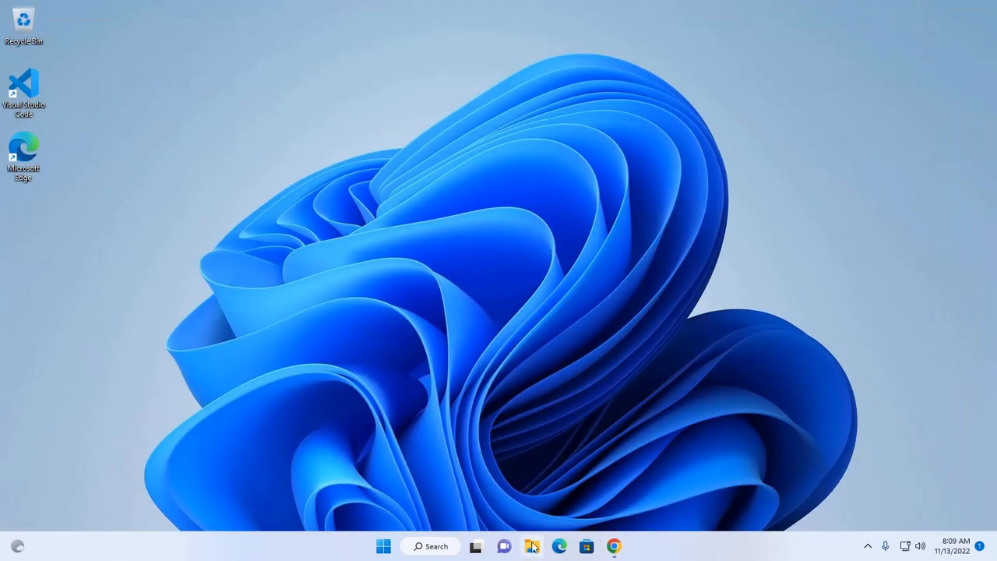
Step: Run the MongoDB 6.0.2 msi installer from the Downloads folder
{"action": "left_click", "coordinate": [544, 546]}
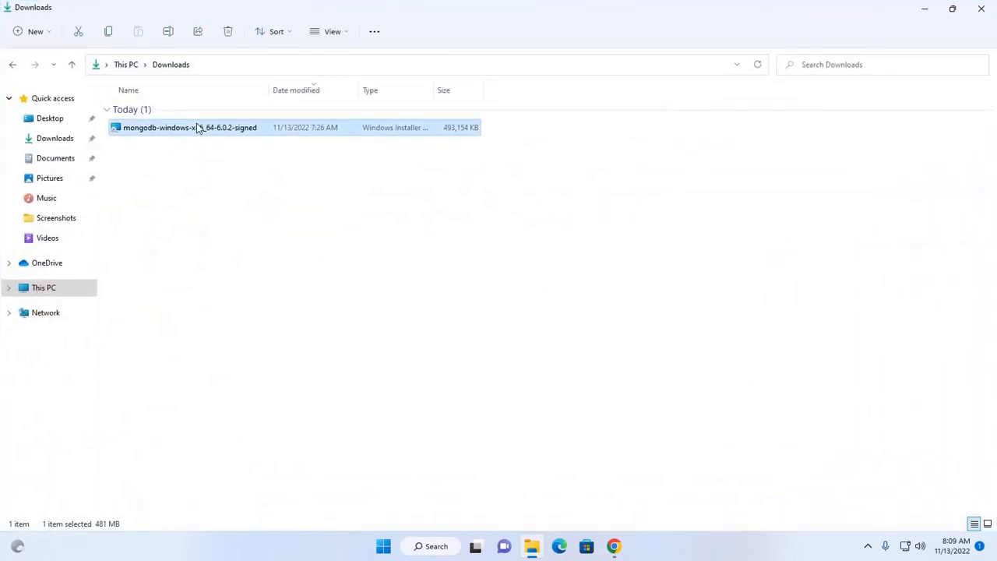
{"action": "mouse_move", "coordinate": [200, 132]}
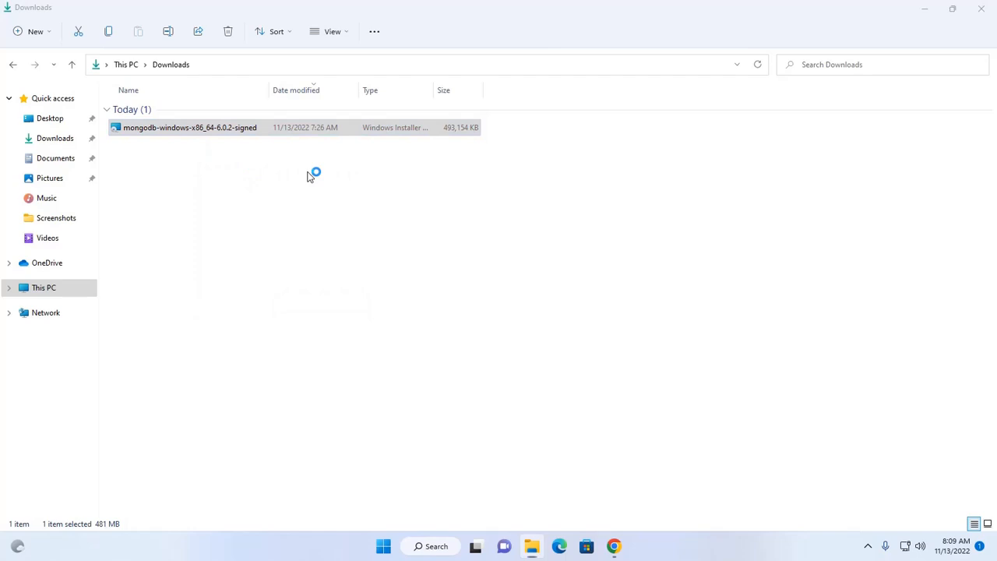
{"action": "double_click", "coordinate": [190, 128]}
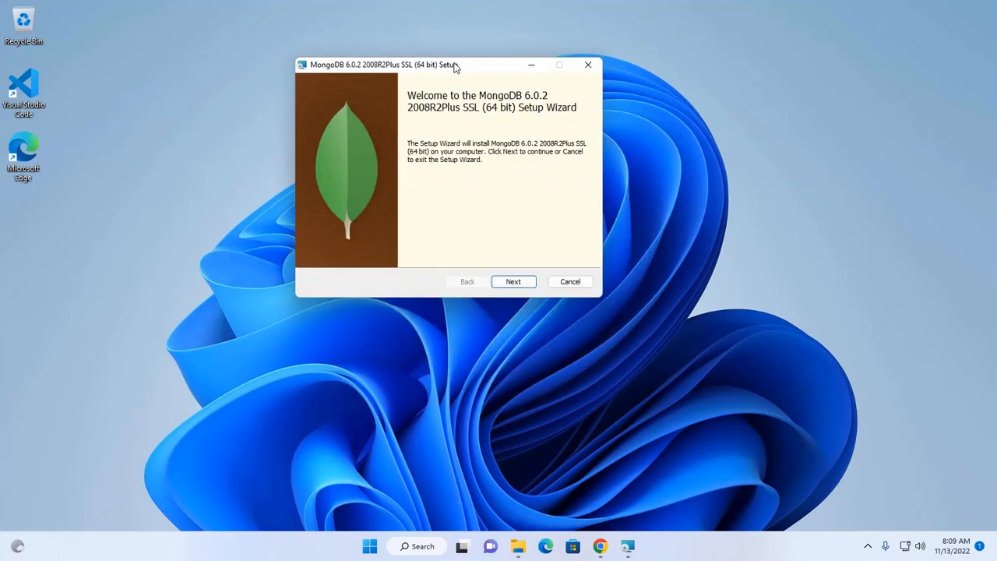
{"action": "mouse_move", "coordinate": [477, 131]}
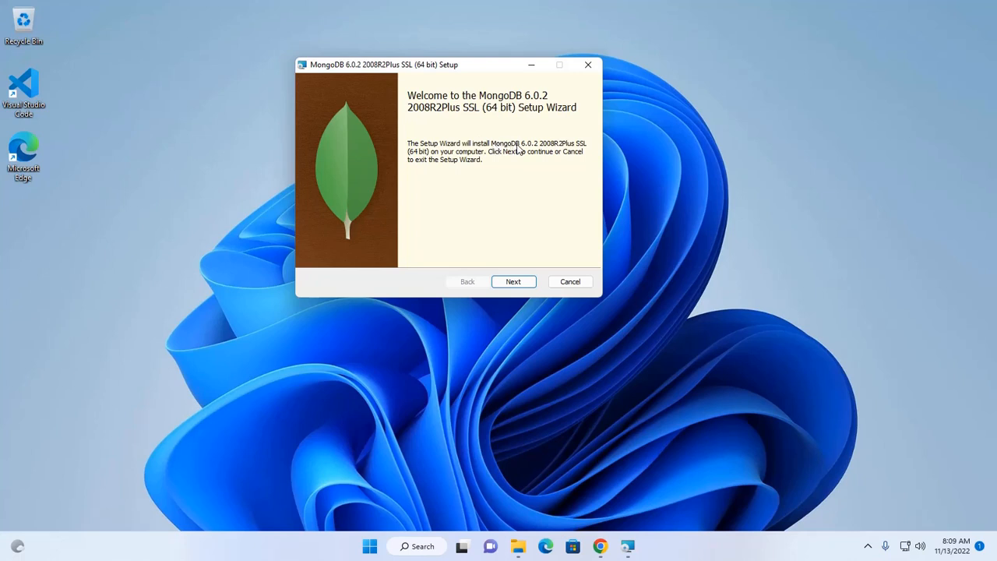
{"action": "mouse_move", "coordinate": [536, 152]}
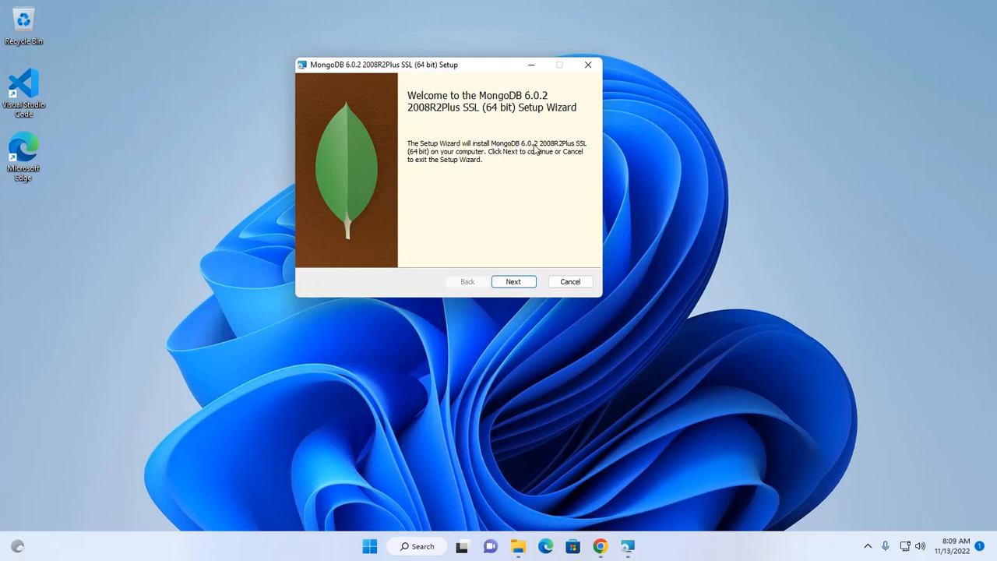
{"action": "mouse_move", "coordinate": [455, 148]}
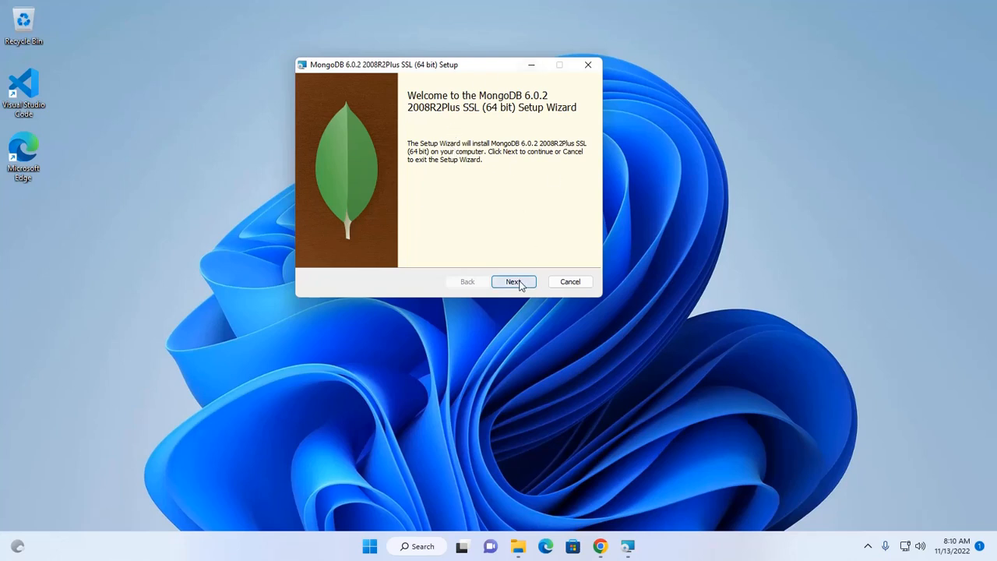
Step: Advance past the welcome page and accept the license agreement terms
{"action": "left_click", "coordinate": [515, 280]}
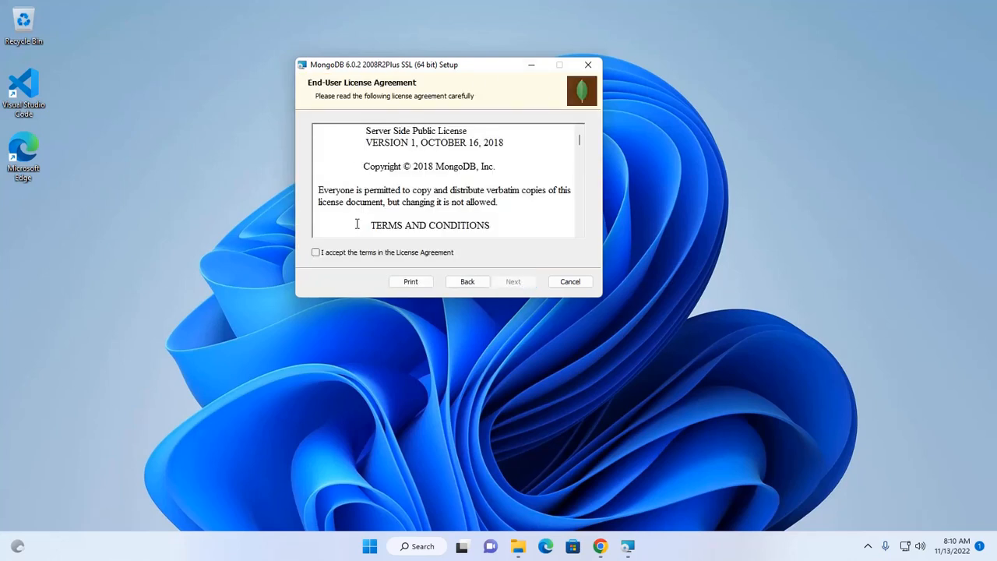
{"action": "mouse_move", "coordinate": [332, 258]}
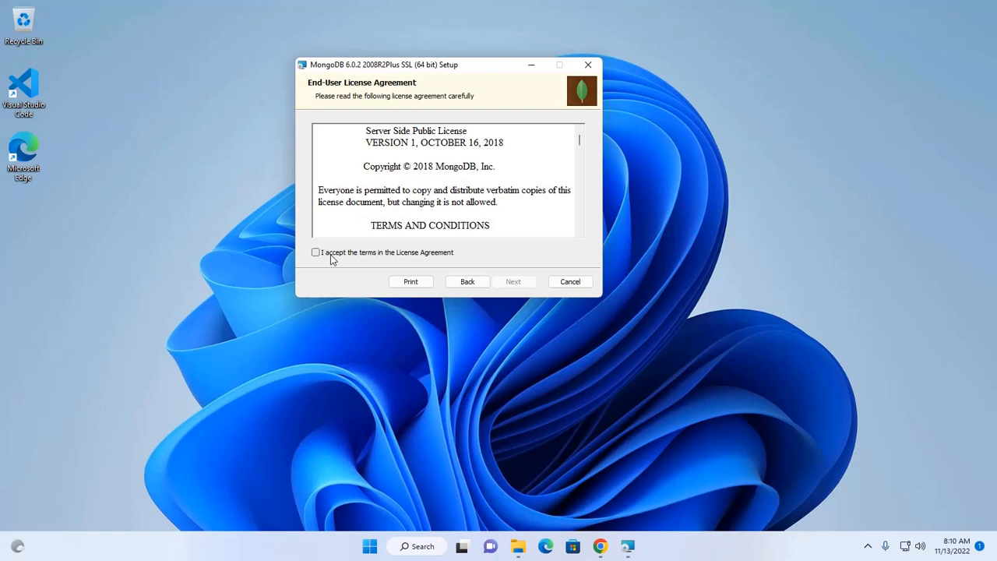
{"action": "left_click", "coordinate": [315, 253]}
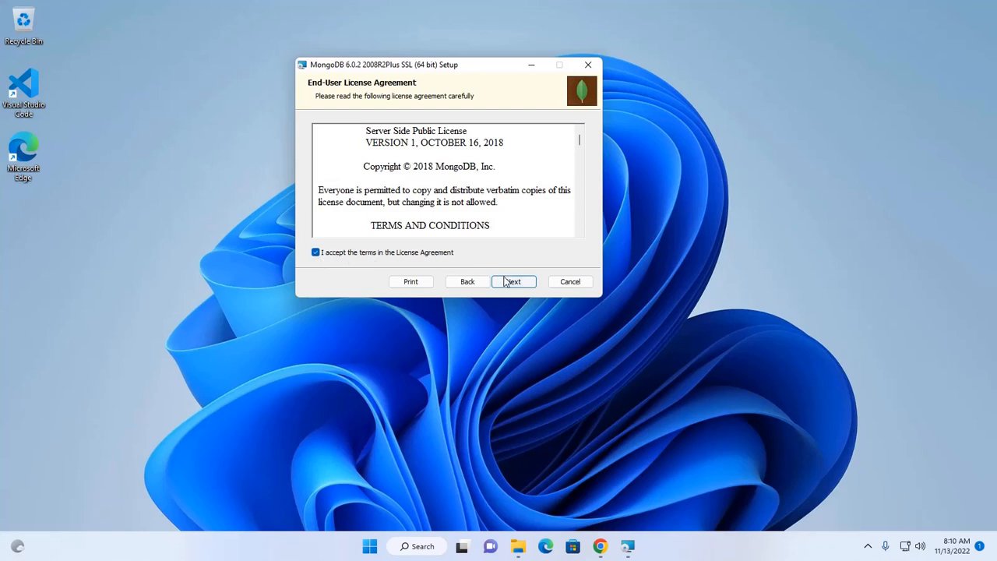
Step: Continue from the license page to the Choose Setup Type page
{"action": "left_click", "coordinate": [514, 280]}
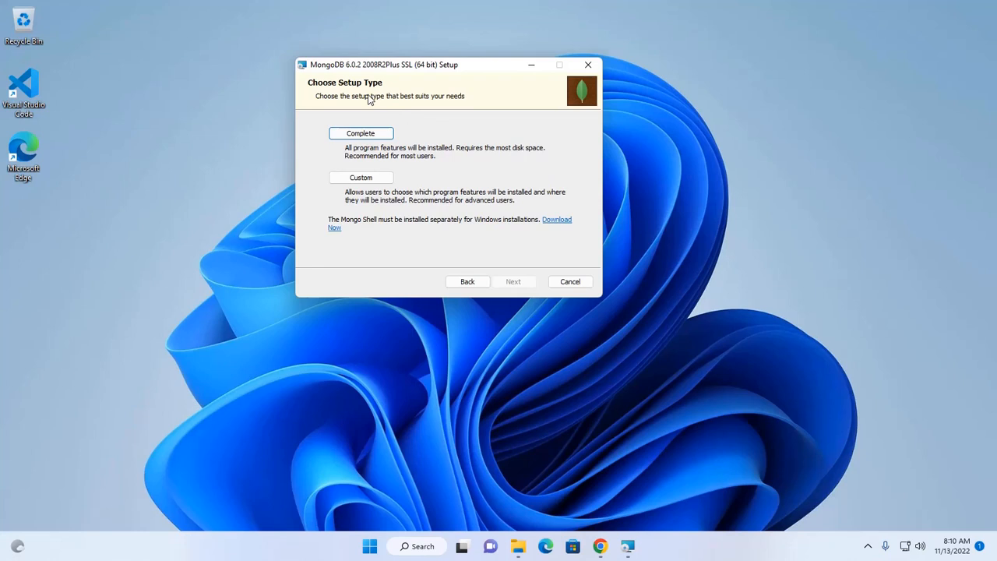
{"action": "mouse_move", "coordinate": [349, 88]}
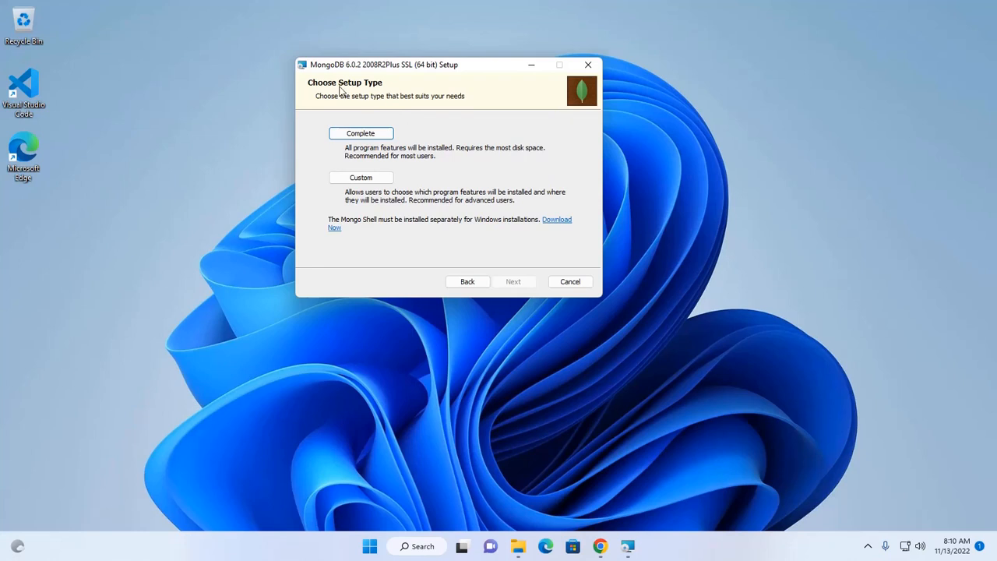
{"action": "mouse_move", "coordinate": [424, 96]}
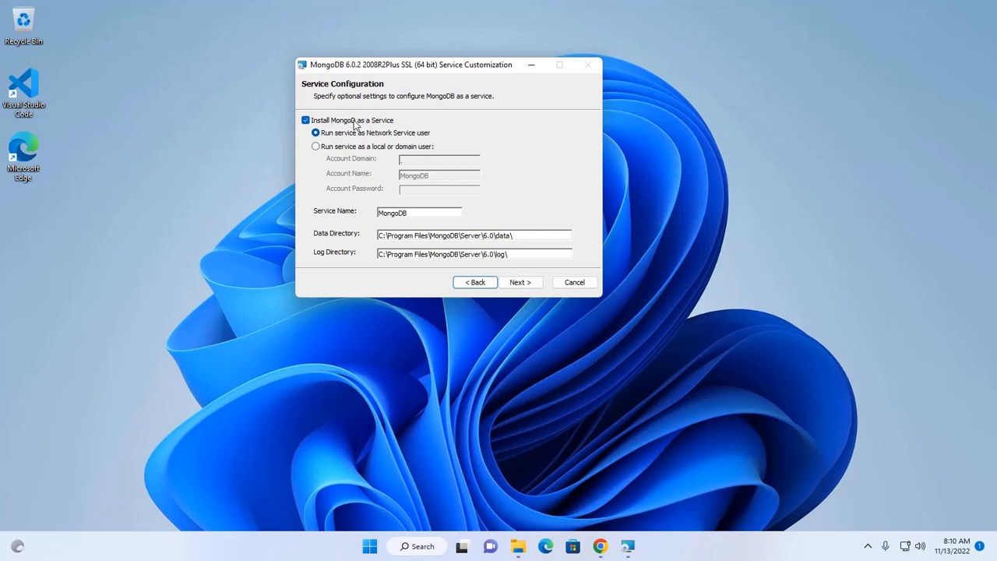
{"action": "mouse_move", "coordinate": [349, 134]}
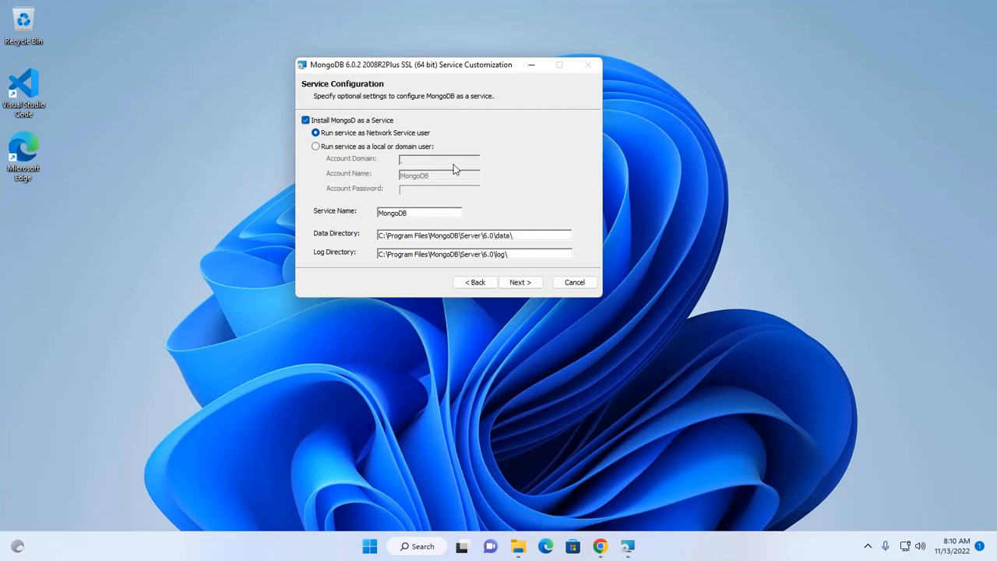
{"action": "mouse_move", "coordinate": [349, 257]}
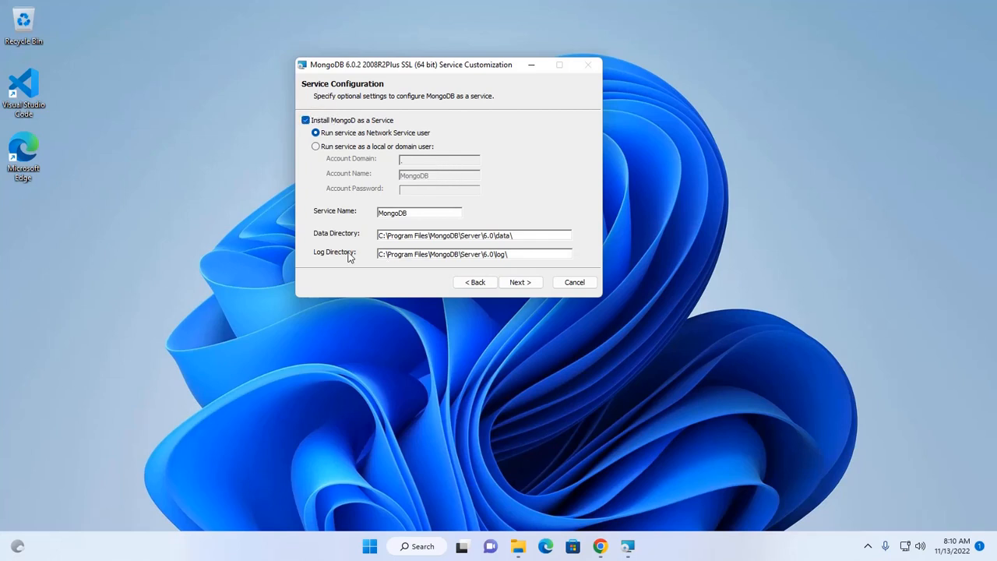
Step: Change the service name to MongoDBServer and continue to the Compass option
{"action": "triple_click", "coordinate": [474, 235]}
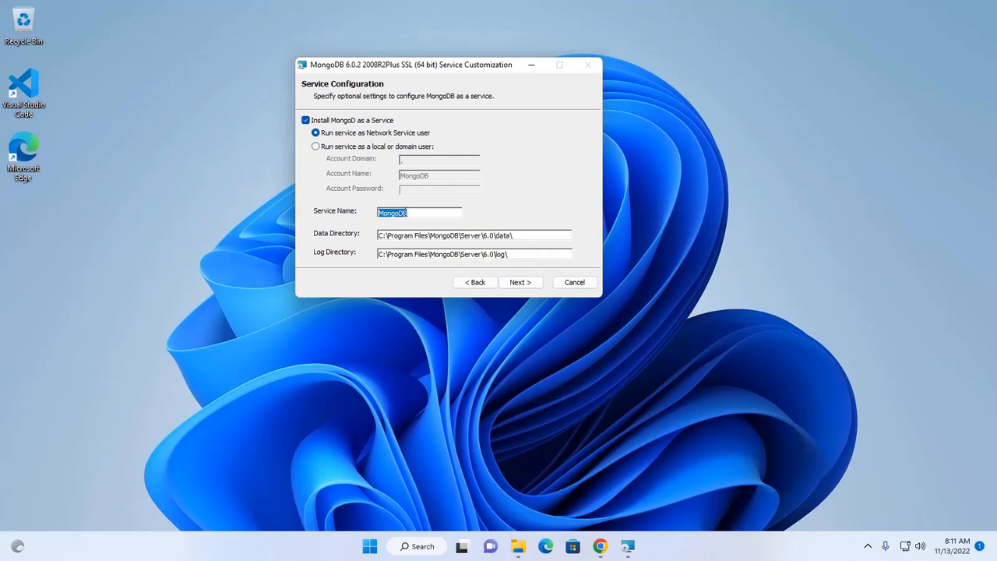
{"action": "left_click", "coordinate": [411, 212]}
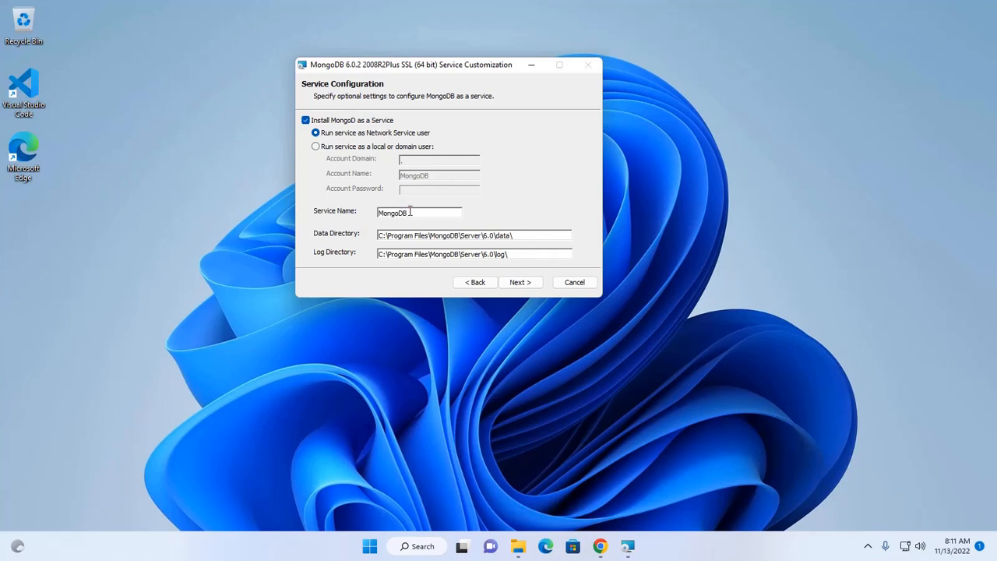
{"action": "type", "text": "s"}
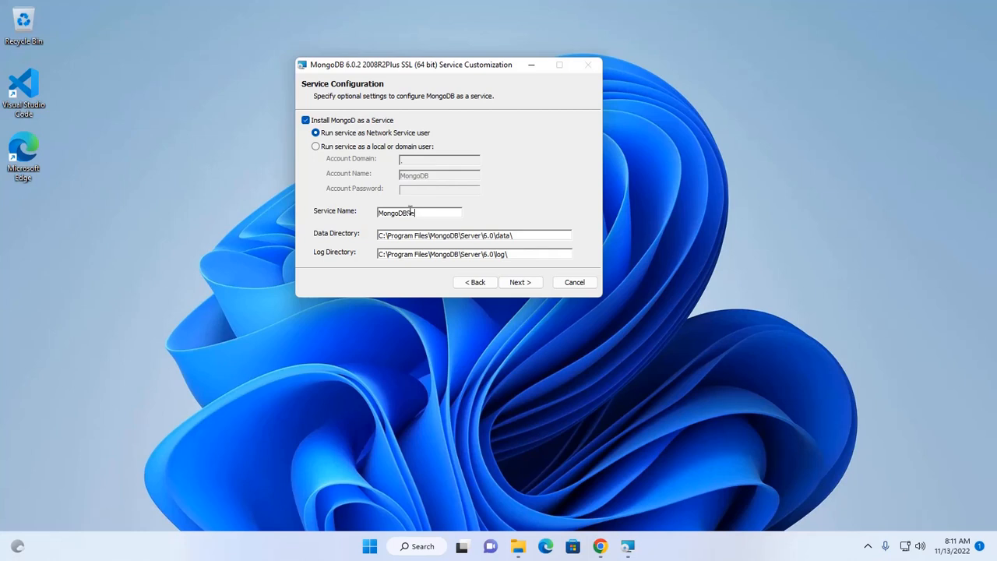
{"action": "type", "text": "Server"}
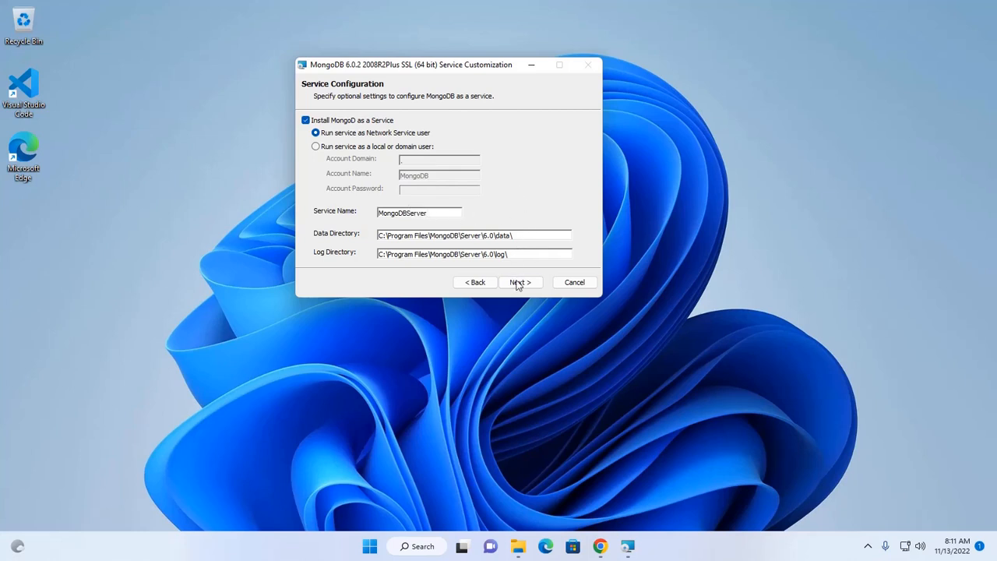
{"action": "left_click", "coordinate": [520, 283]}
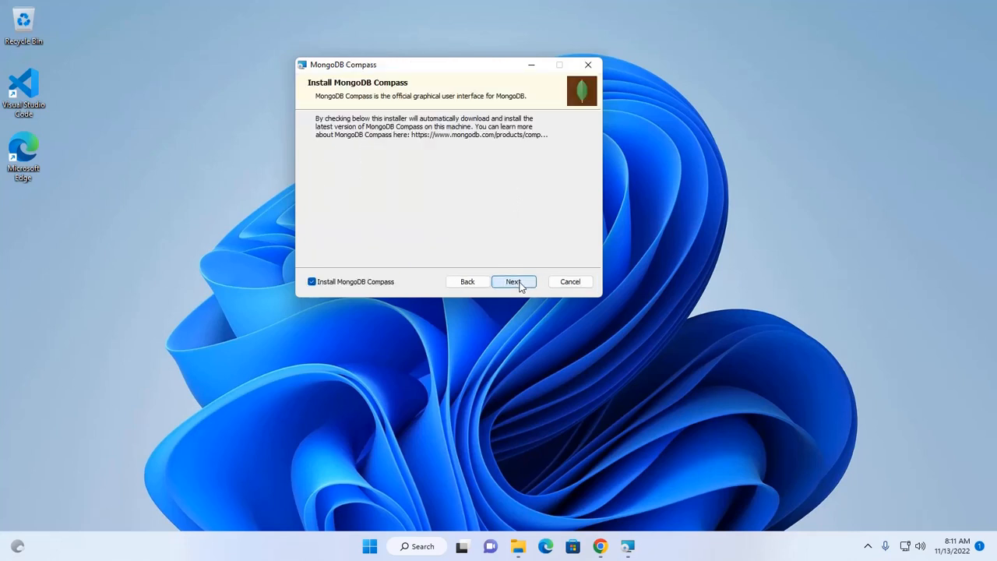
Step: Keep Install MongoDB Compass checked and continue to the ready-to-install page
{"action": "left_click_drag", "start_coordinate": [343, 65], "coordinate": [338, 96]}
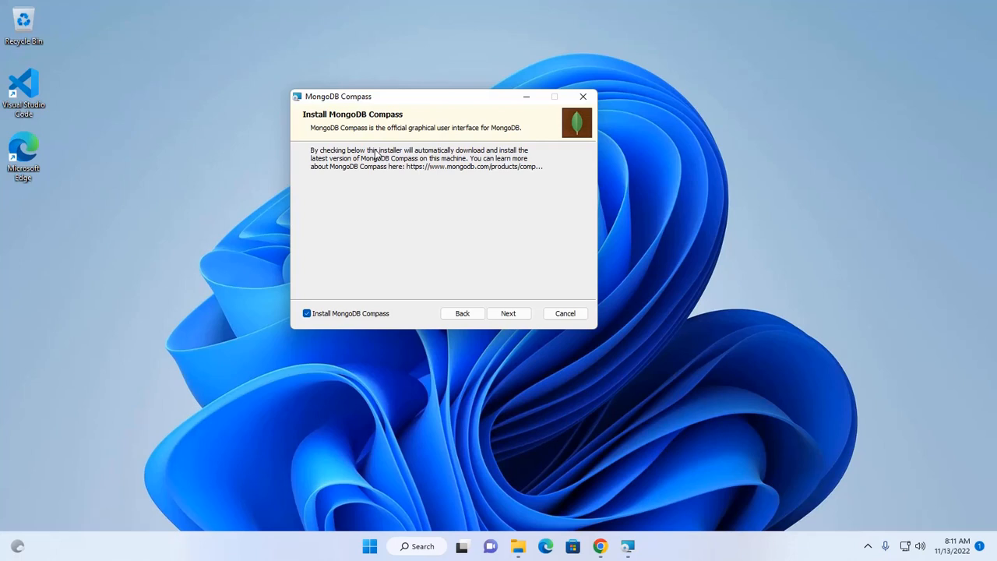
{"action": "mouse_move", "coordinate": [399, 187]}
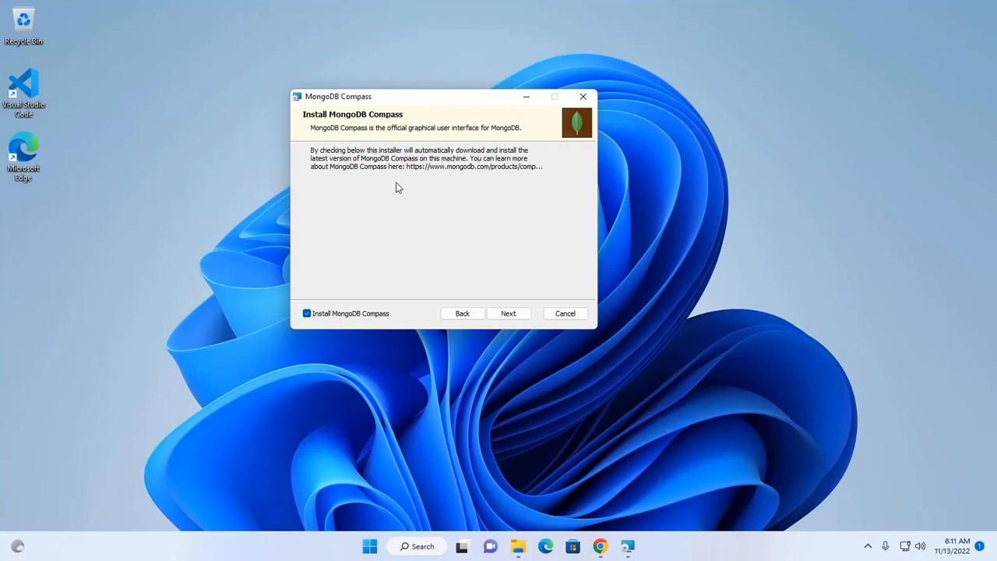
{"action": "mouse_move", "coordinate": [335, 137]}
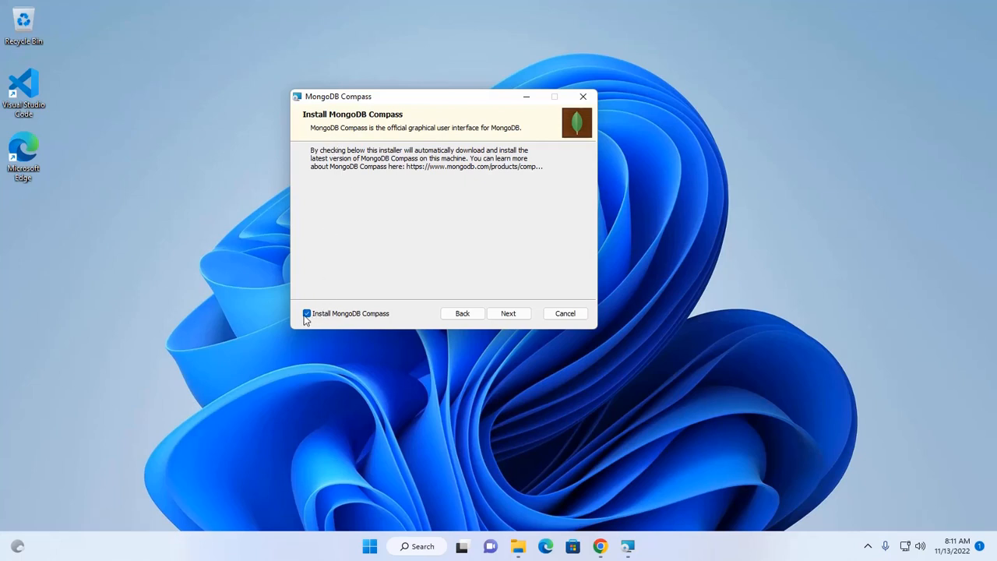
{"action": "mouse_move", "coordinate": [337, 305]}
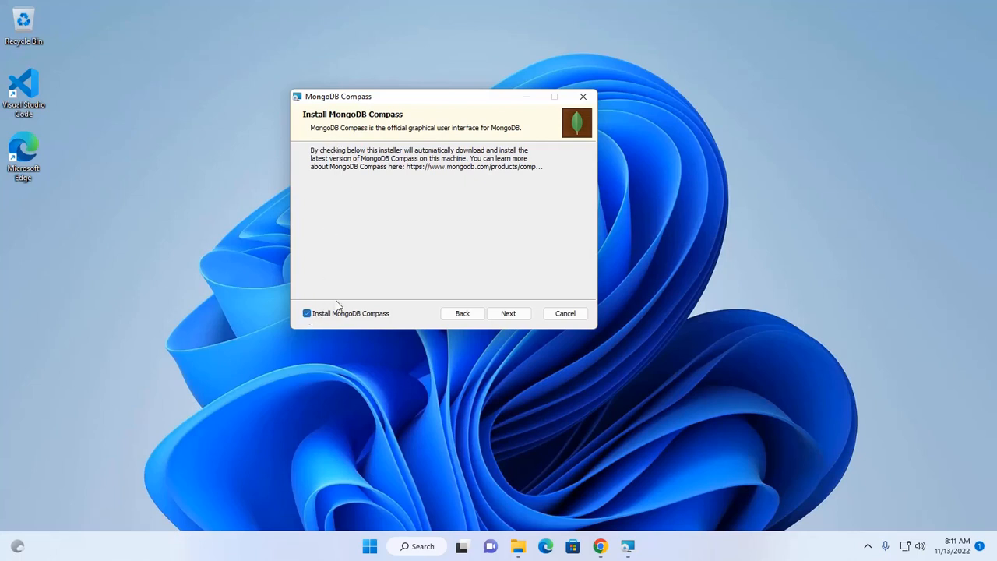
{"action": "left_click", "coordinate": [508, 313]}
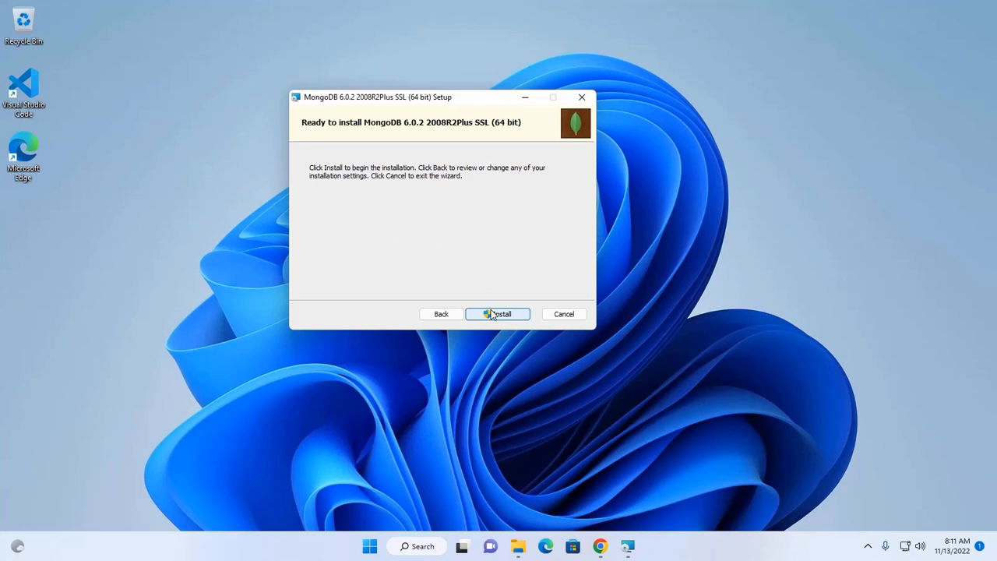
Step: Start the MongoDB 6.0.2 installation and let it run
{"action": "left_click", "coordinate": [498, 314]}
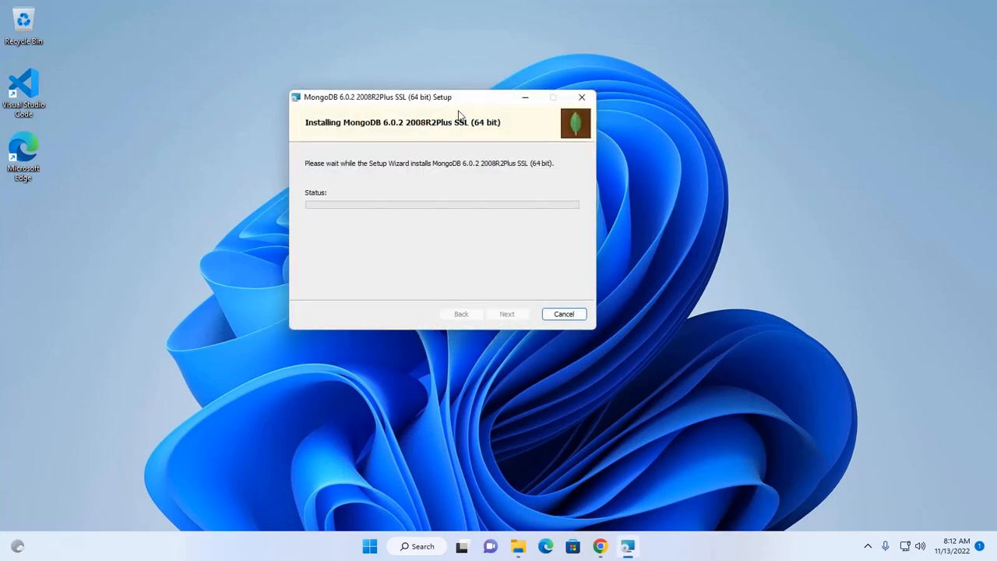
{"action": "left_click_drag", "start_coordinate": [458, 96], "coordinate": [463, 119]}
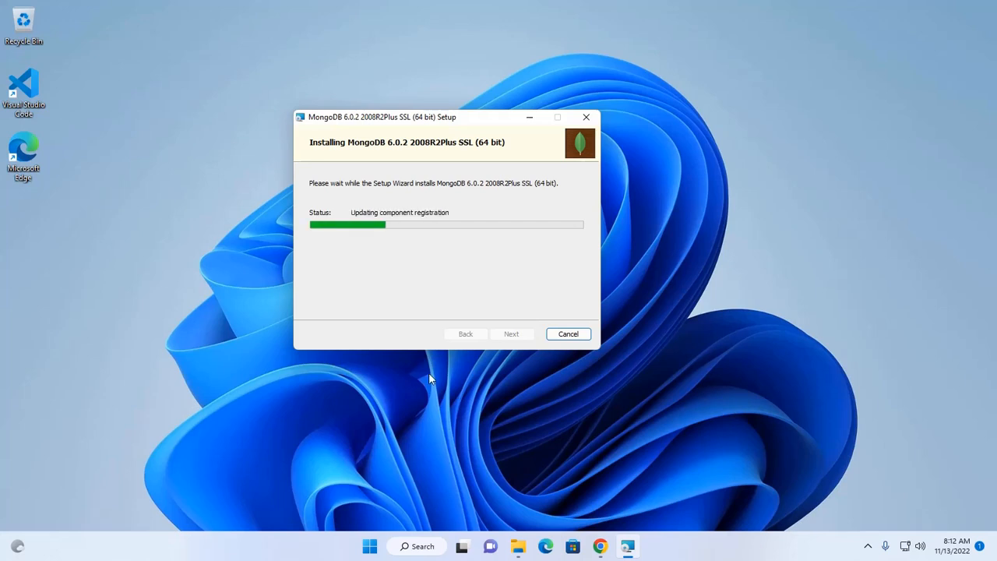
{"action": "mouse_move", "coordinate": [464, 125]}
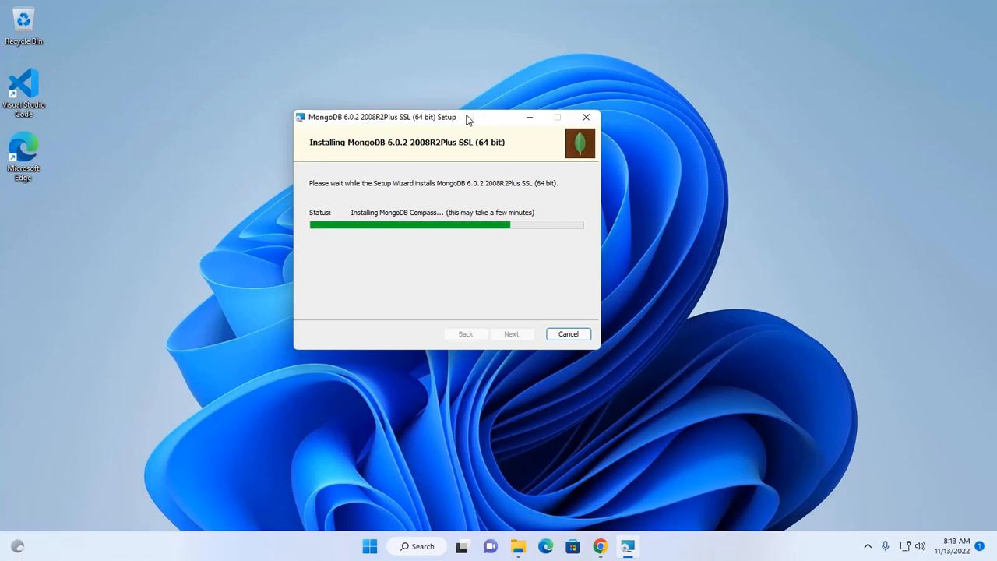
{"action": "mouse_move", "coordinate": [480, 124]}
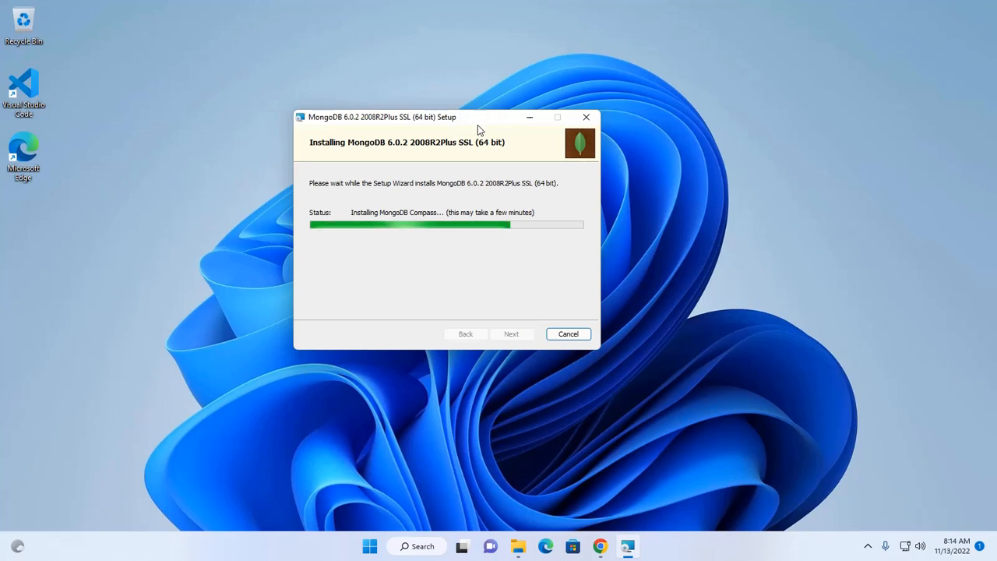
{"action": "mouse_move", "coordinate": [398, 224]}
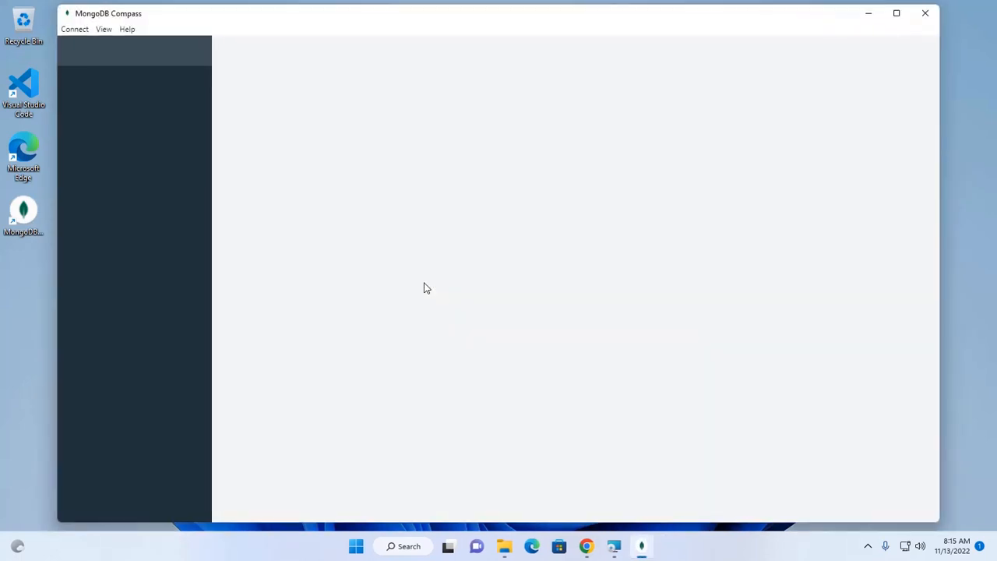
{"action": "mouse_move", "coordinate": [729, 108]}
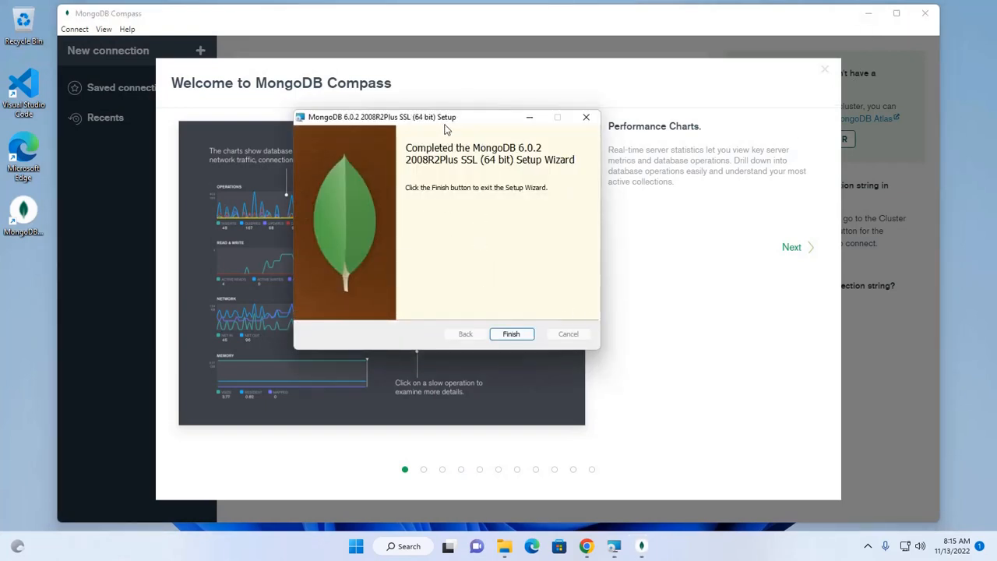
{"action": "mouse_move", "coordinate": [399, 154]}
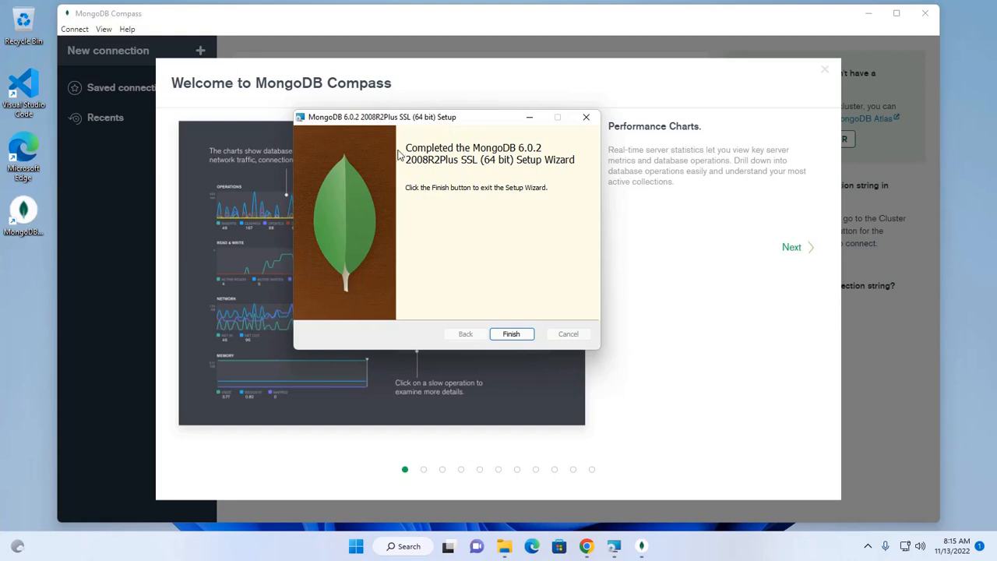
{"action": "mouse_move", "coordinate": [405, 159]}
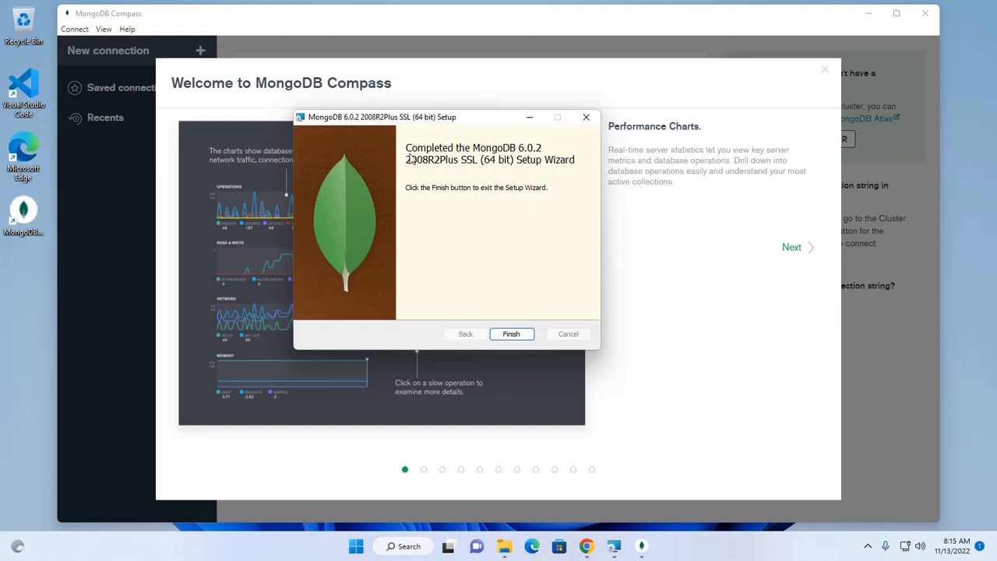
Step: Finish the setup wizard and save Compass privacy settings with all options enabled
{"action": "left_click", "coordinate": [511, 333]}
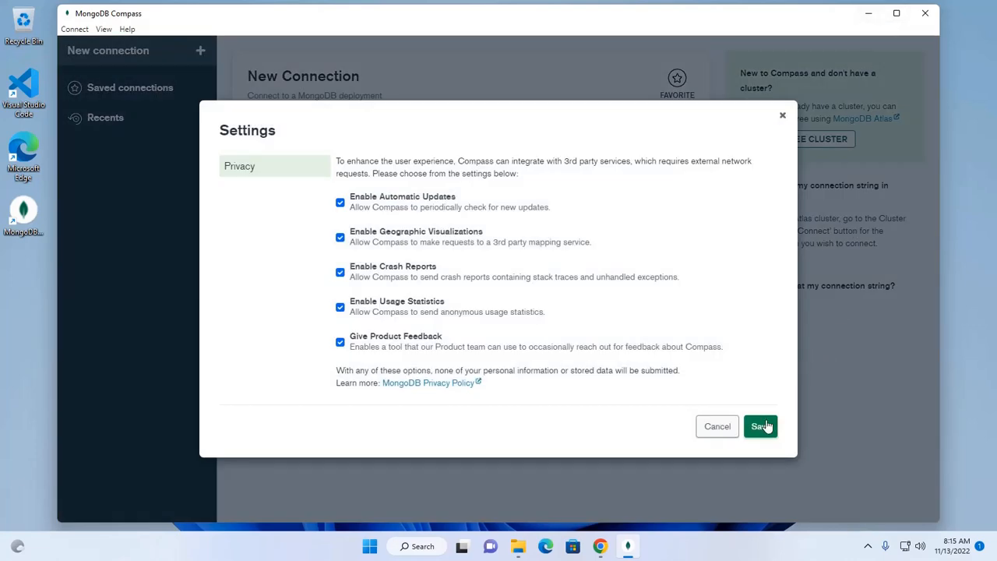
{"action": "left_click", "coordinate": [759, 426]}
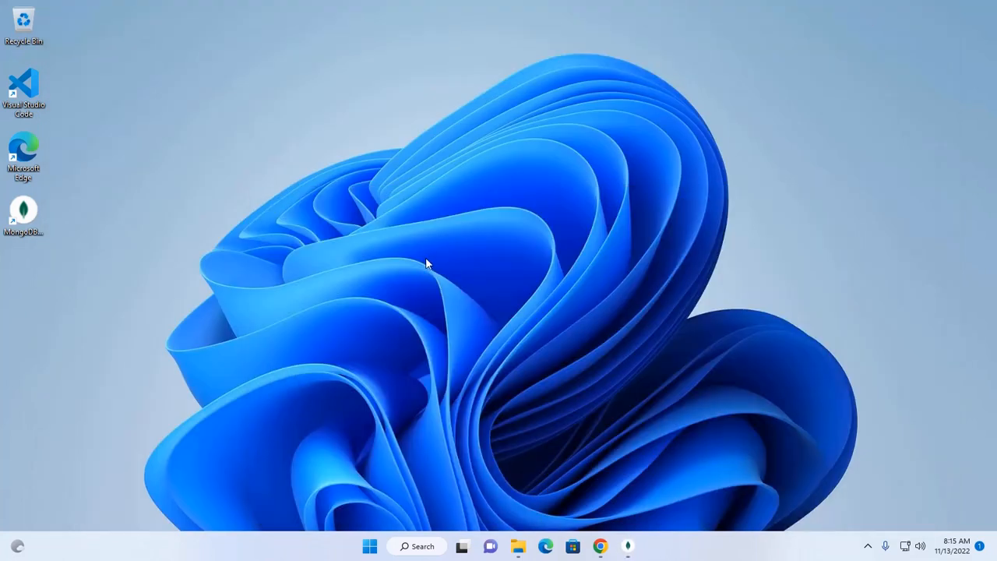
{"action": "mouse_move", "coordinate": [413, 274]}
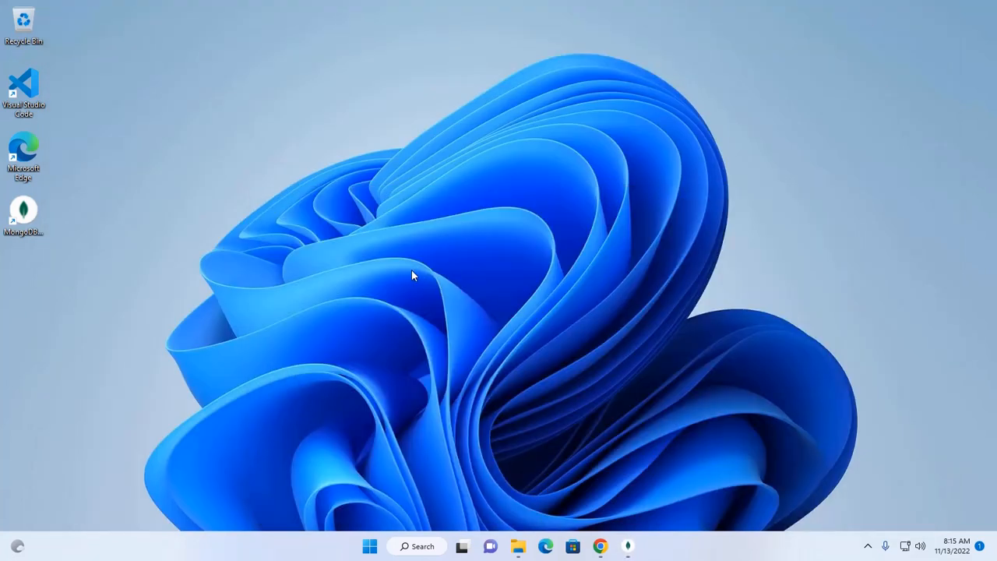
{"action": "mouse_move", "coordinate": [490, 291]}
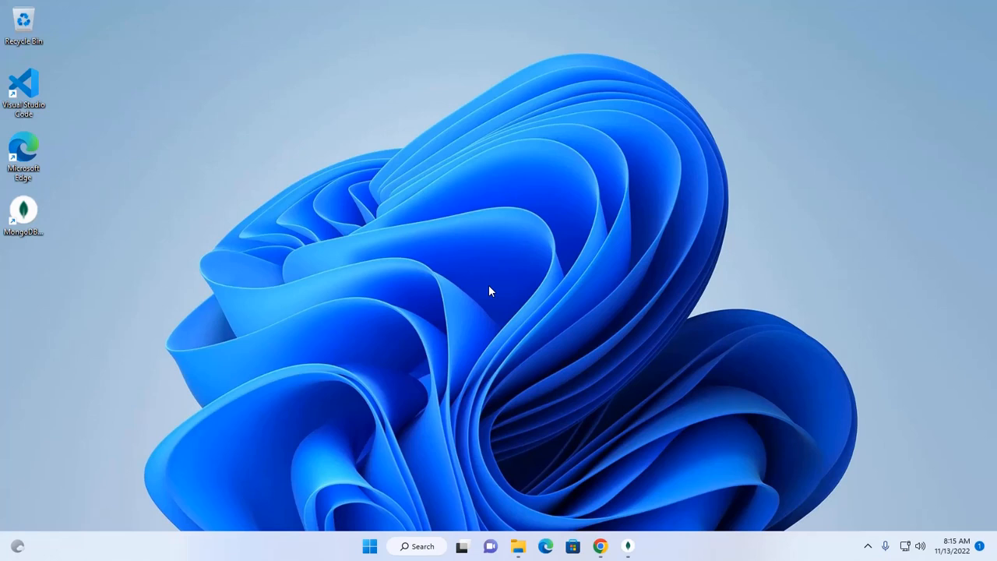
Step: Browse This PC into C:\Program Files\MongoDB\Server\6.0 to reach the bin folder
{"action": "left_click", "coordinate": [517, 546]}
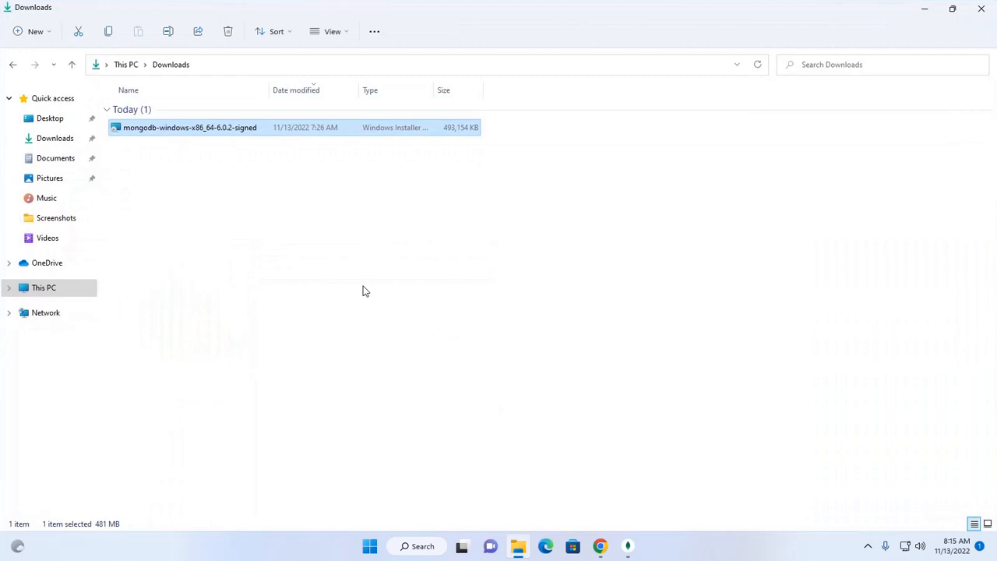
{"action": "left_click", "coordinate": [44, 287]}
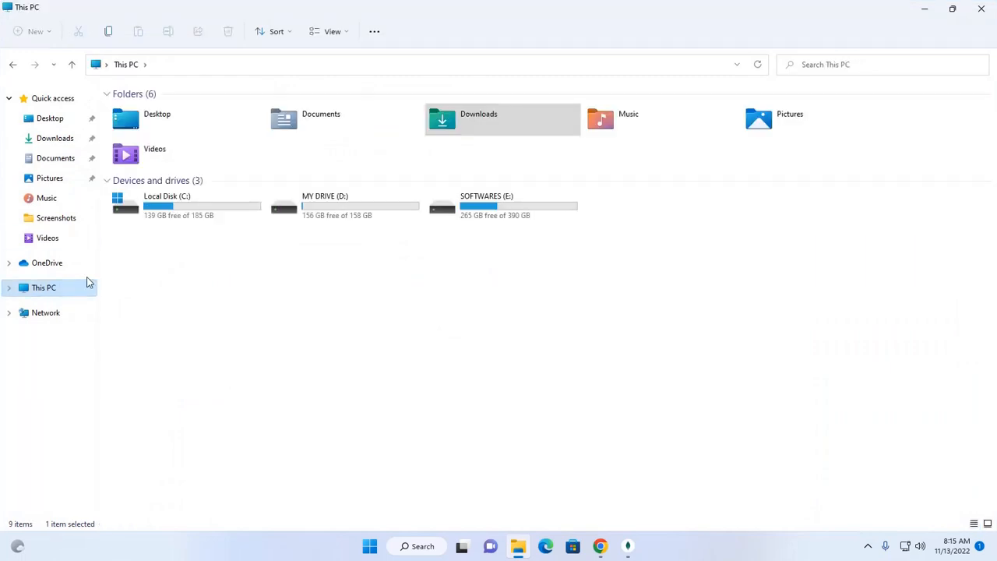
{"action": "left_click", "coordinate": [185, 206]}
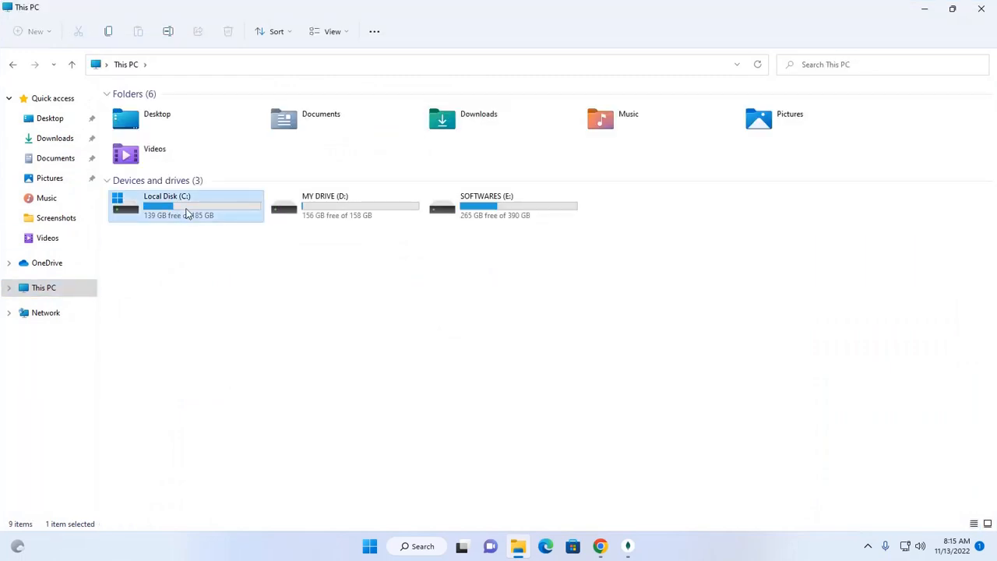
{"action": "double_click", "coordinate": [185, 206]}
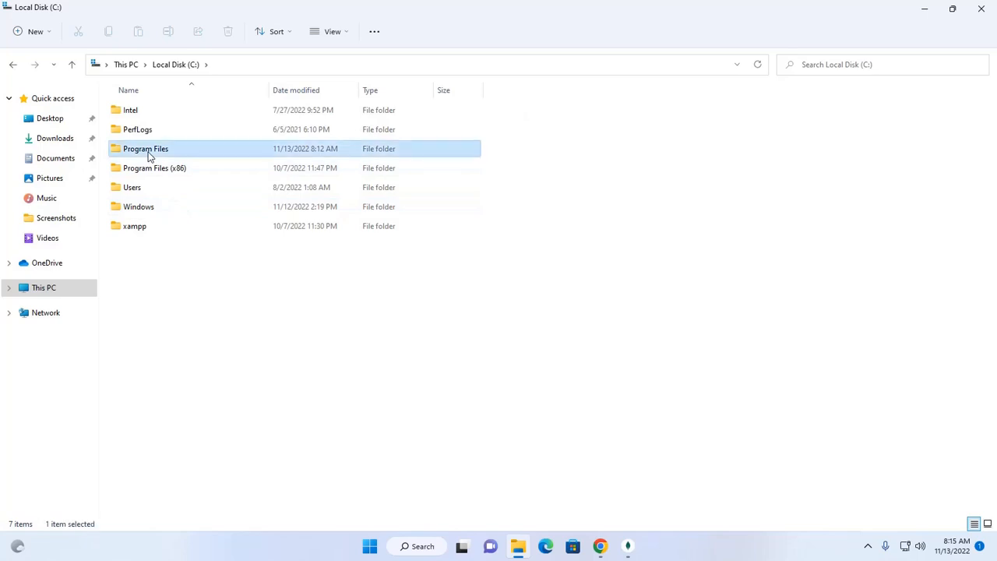
{"action": "double_click", "coordinate": [146, 148]}
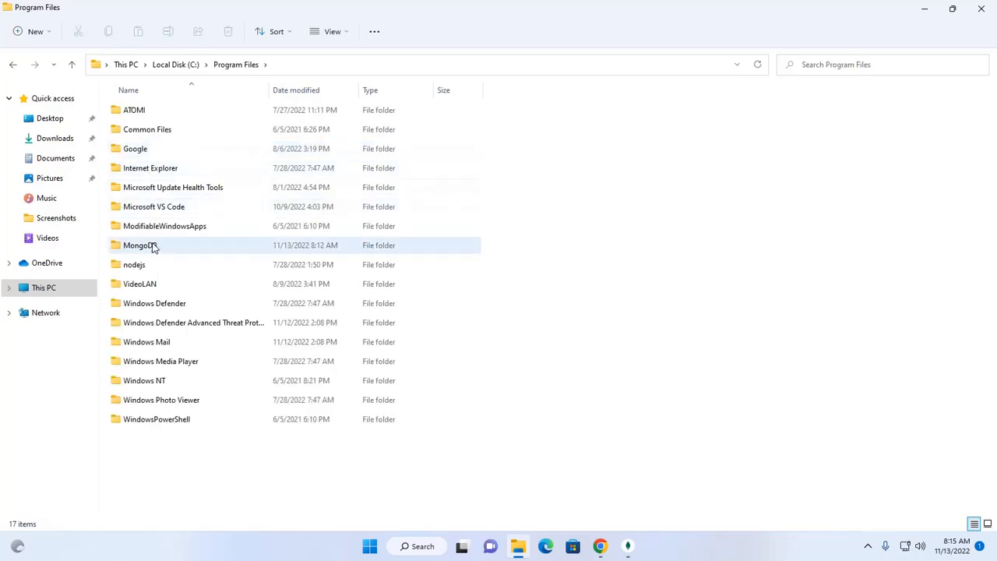
{"action": "double_click", "coordinate": [140, 244]}
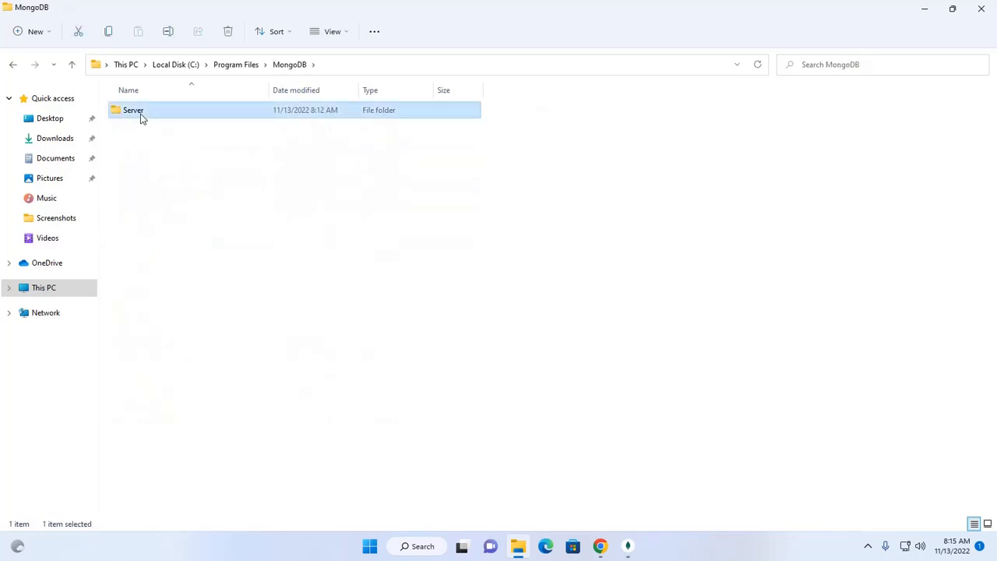
{"action": "double_click", "coordinate": [135, 109]}
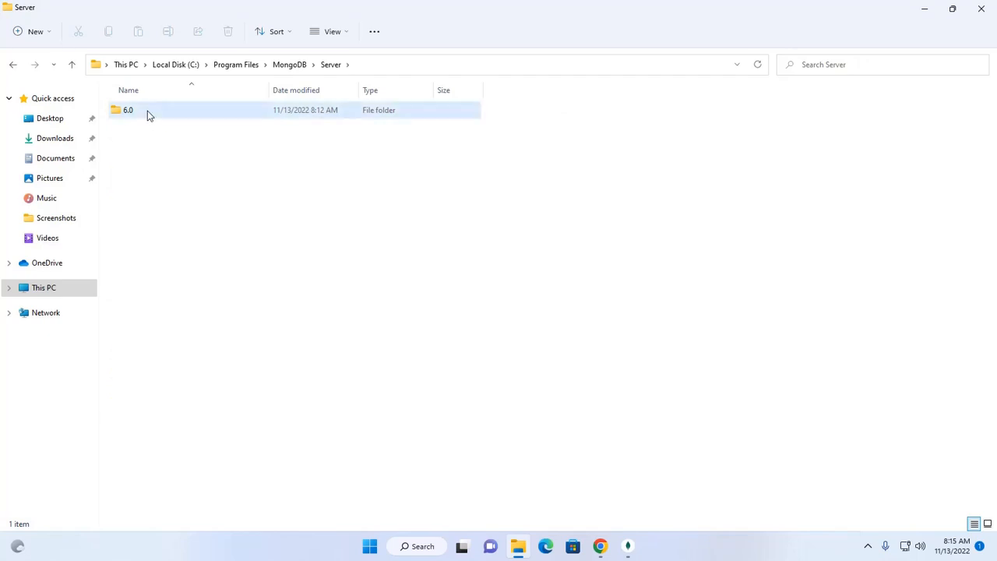
{"action": "double_click", "coordinate": [128, 109]}
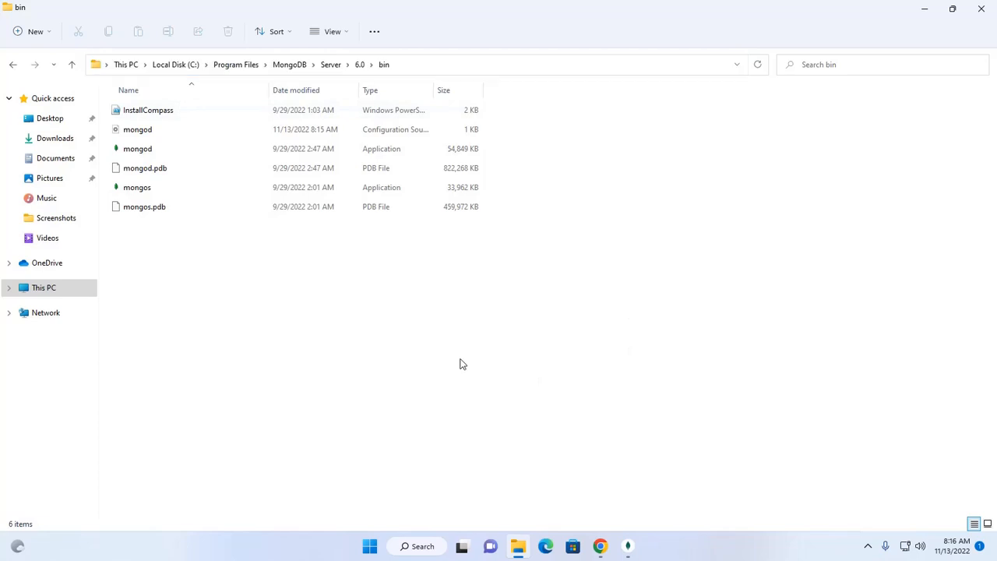
Step: Find advanced system settings via Windows search and reach Environment Variables
{"action": "left_click", "coordinate": [369, 545]}
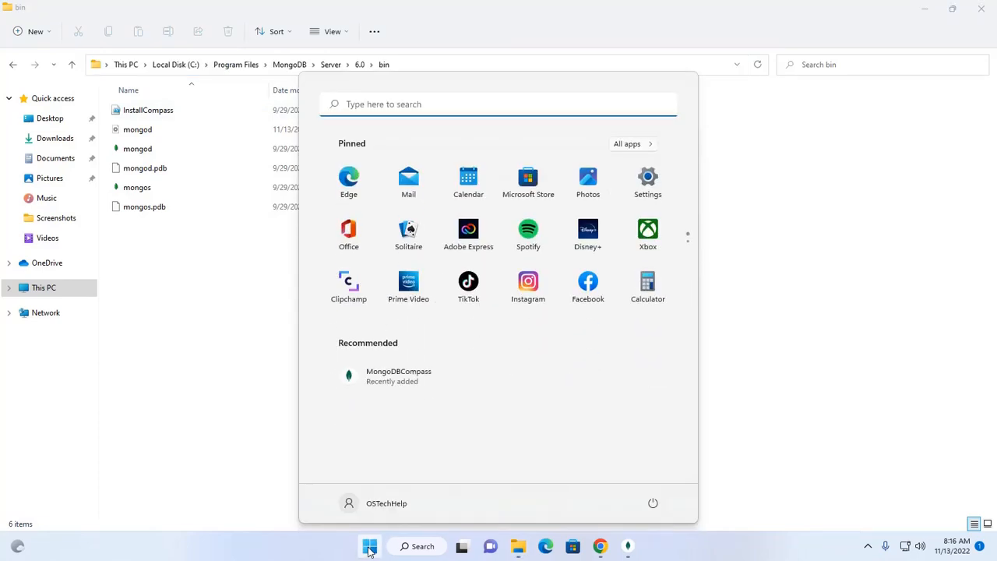
{"action": "type", "text": "system Information"}
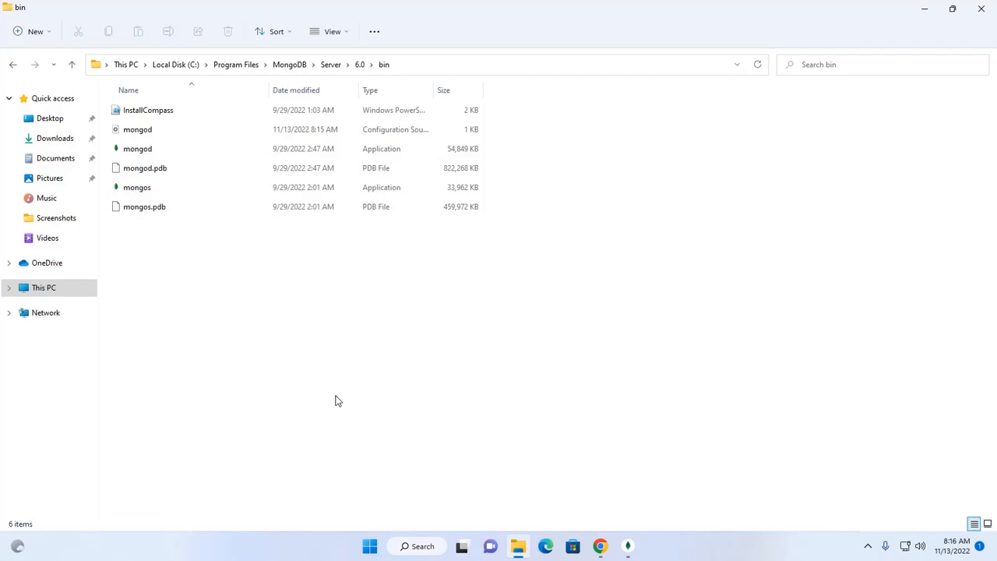
{"action": "left_click", "coordinate": [642, 545]}
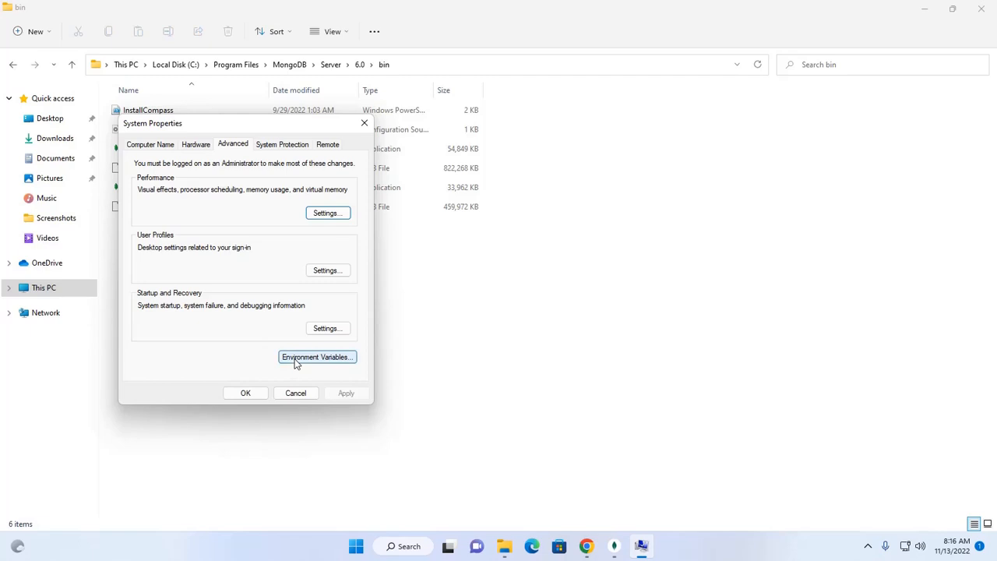
{"action": "left_click", "coordinate": [318, 357]}
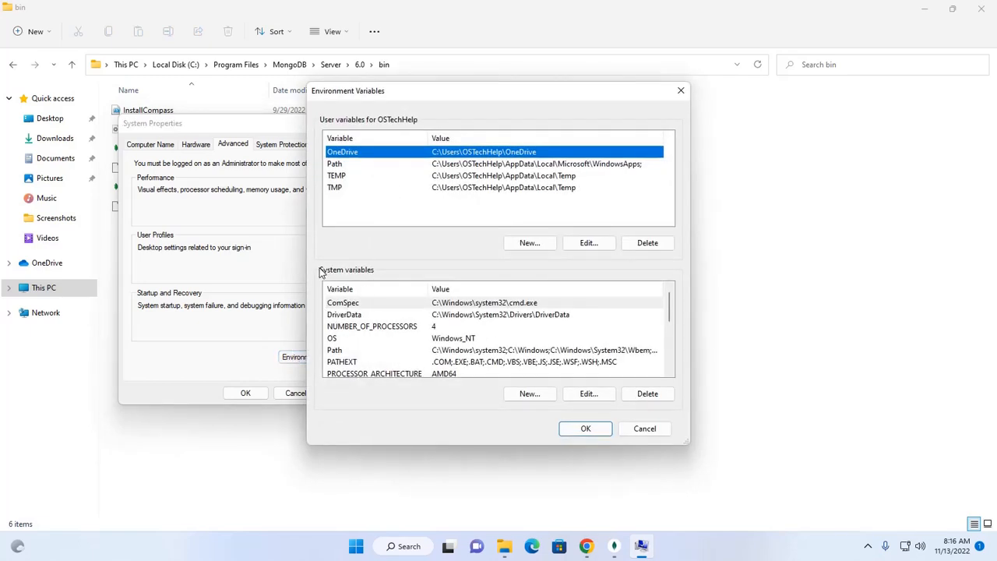
{"action": "mouse_move", "coordinate": [331, 274]}
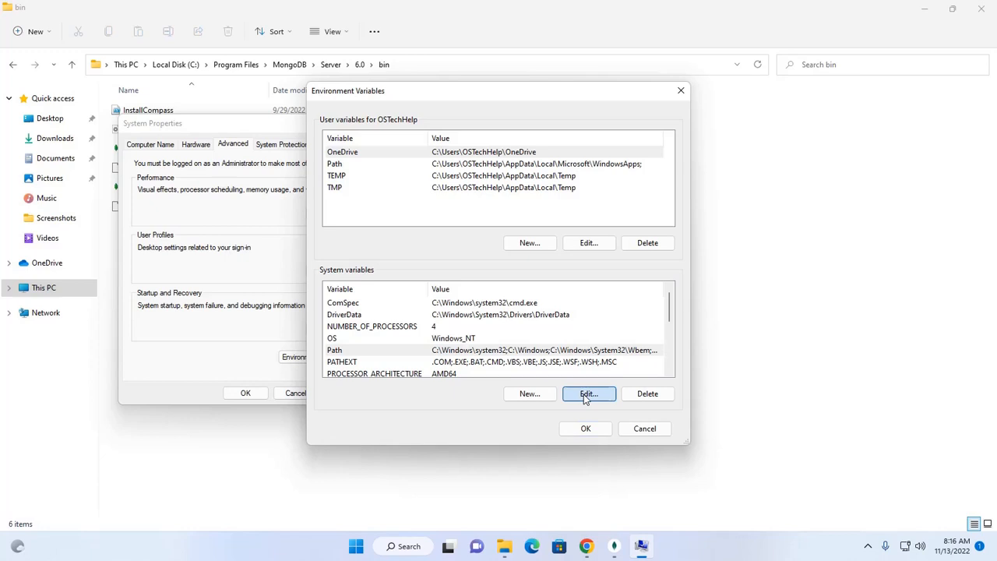
Step: Add C:\Program Files\MongoDB\Server\6.0\bin as a new system Path entry and confirm
{"action": "left_click", "coordinate": [589, 393]}
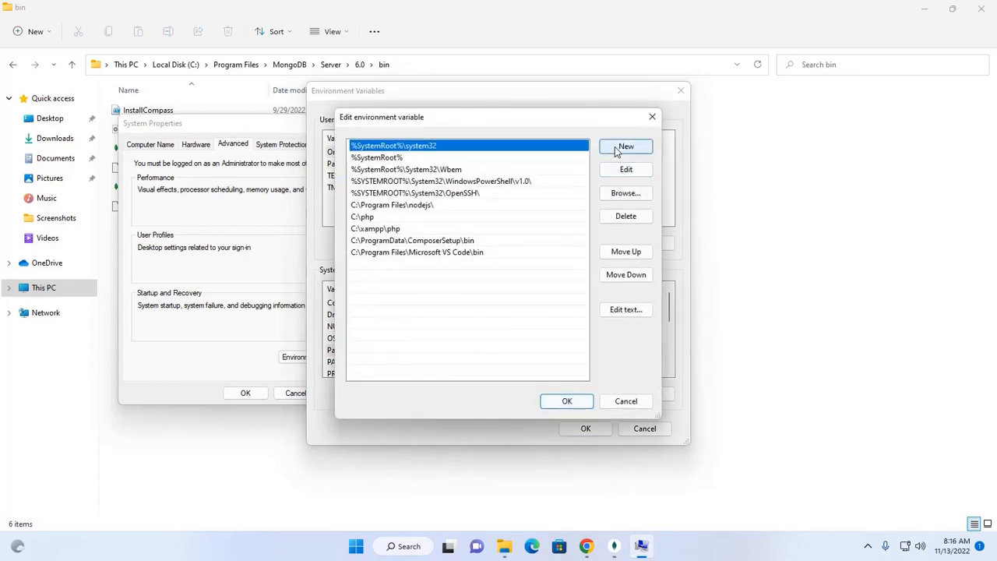
{"action": "left_click", "coordinate": [626, 147]}
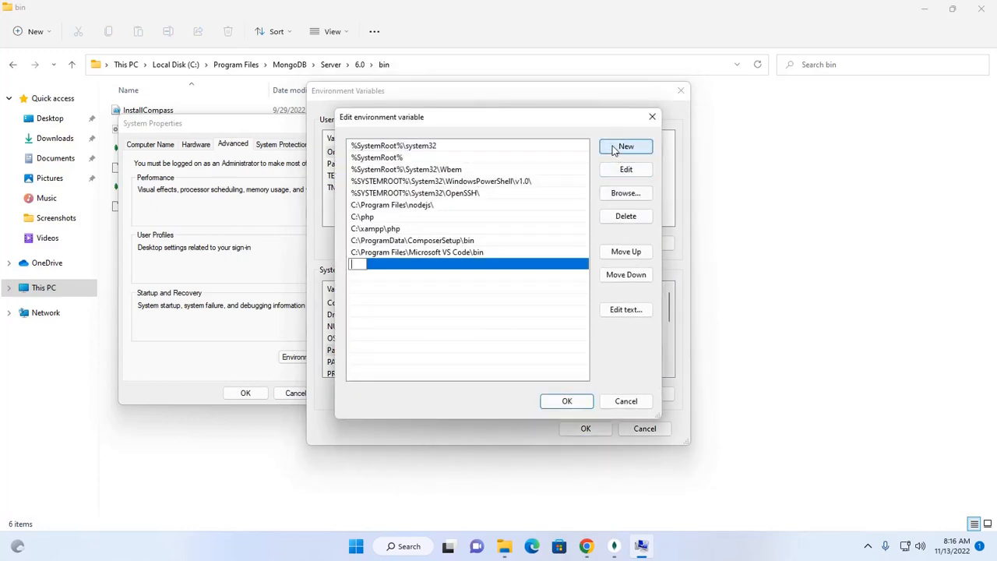
{"action": "type", "text": "C:\\Program Files\\MongoDB\\Server\\6.0\\bin"}
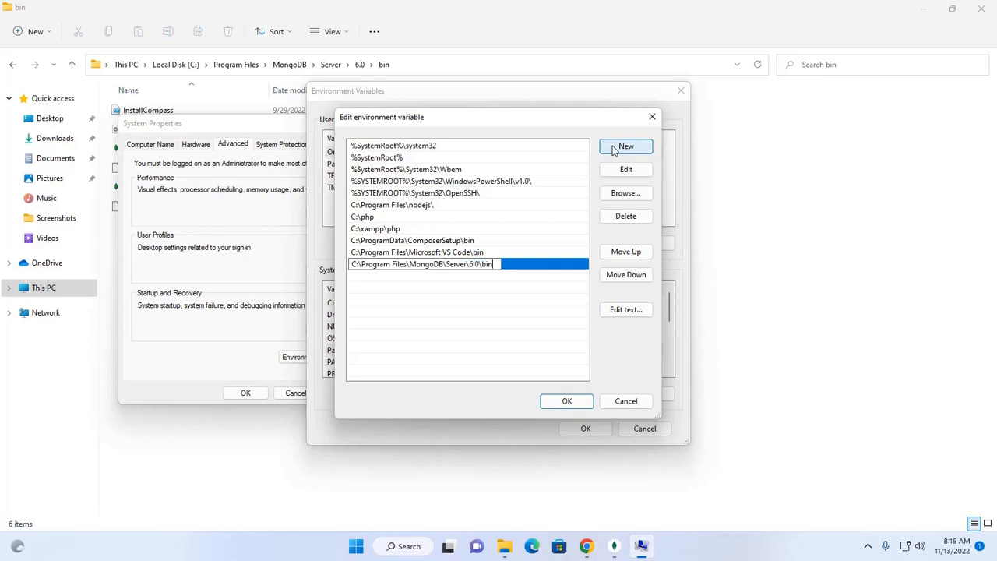
{"action": "left_click", "coordinate": [567, 401]}
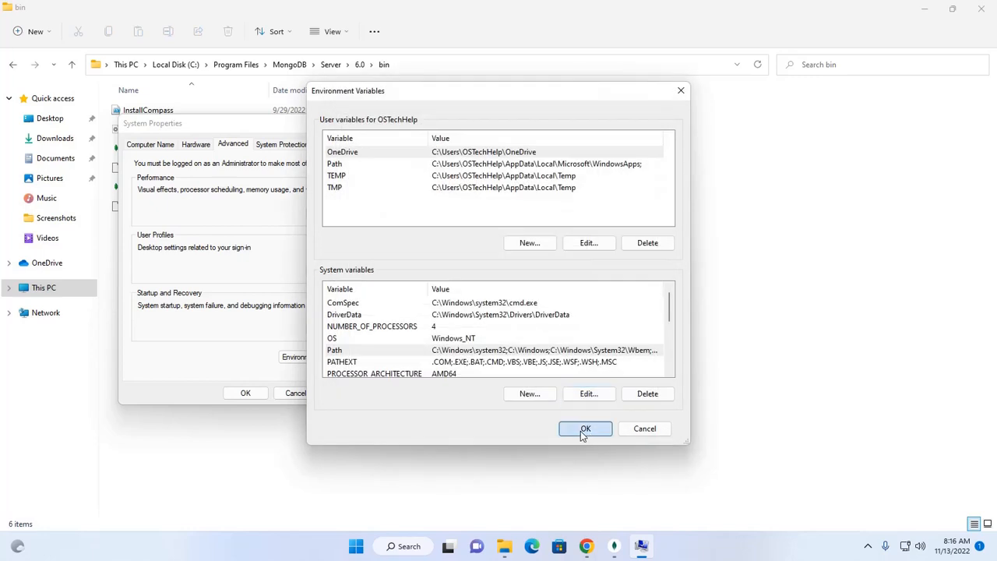
{"action": "left_click", "coordinate": [586, 429]}
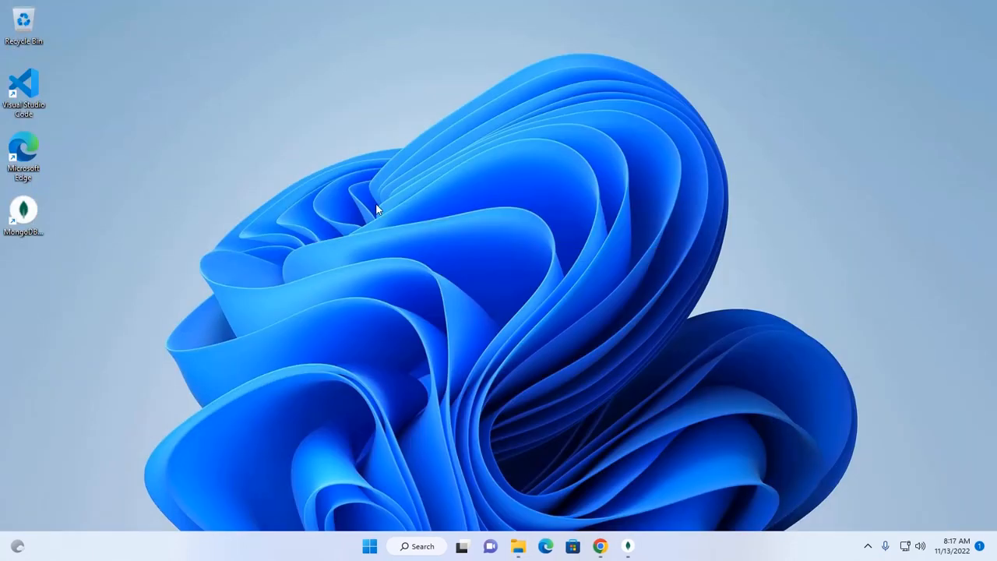
{"action": "mouse_move", "coordinate": [471, 352]}
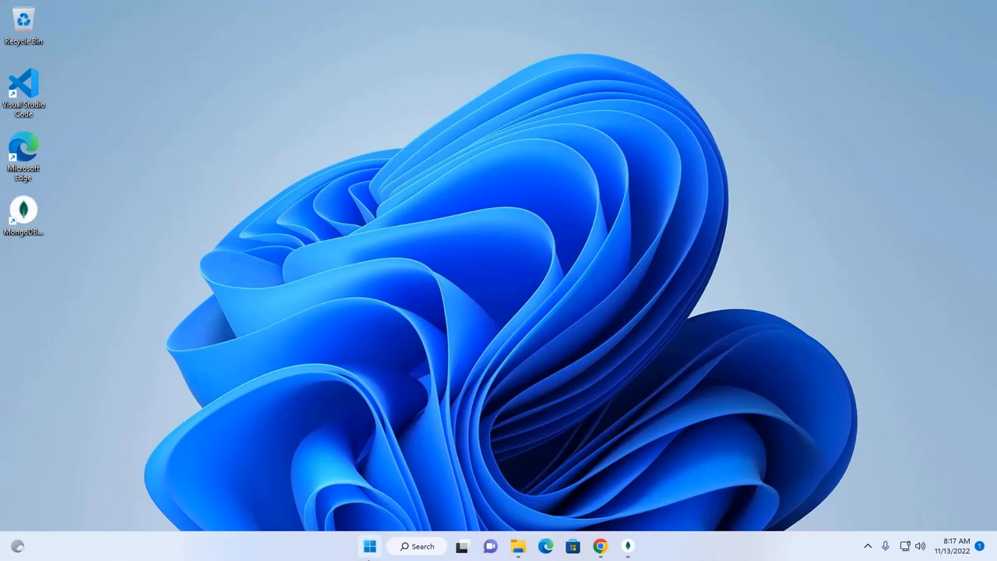
Step: Launch Command Prompt from the Start menu with cmd
{"action": "type", "text": "cmd"}
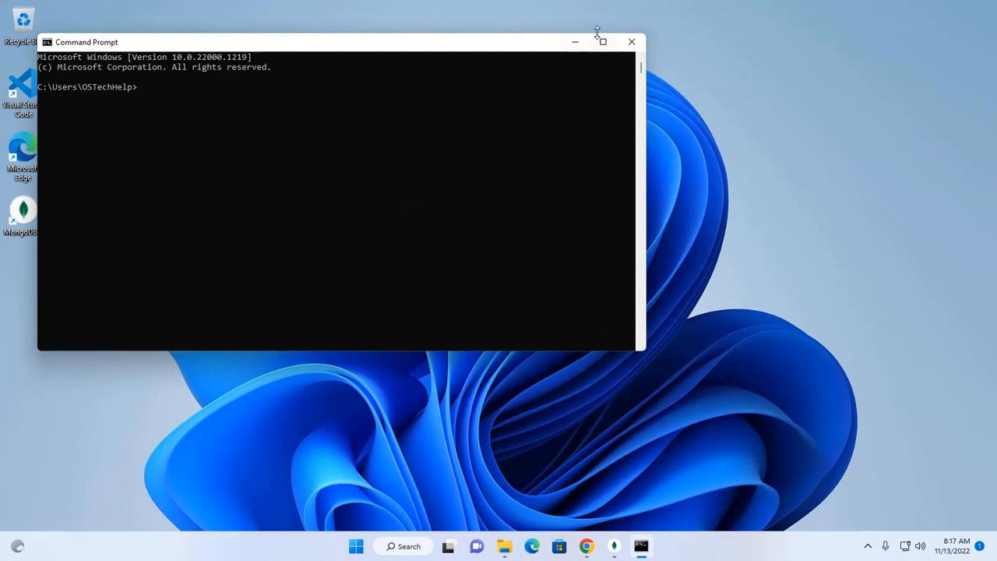
Step: Run mongod --version to see v6.0.2, then run plain mongod
{"action": "left_click", "coordinate": [602, 41]}
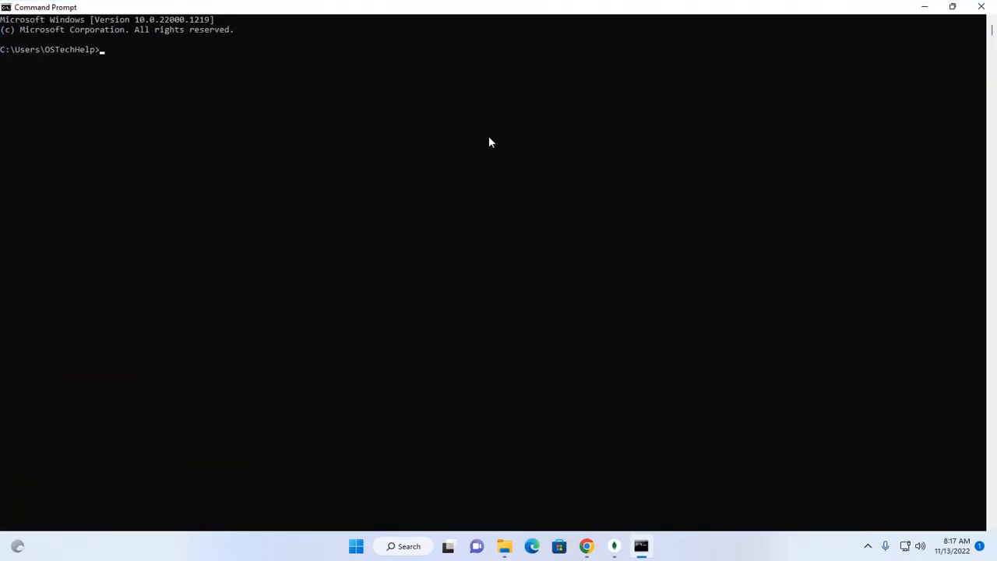
{"action": "type", "text": "mon"}
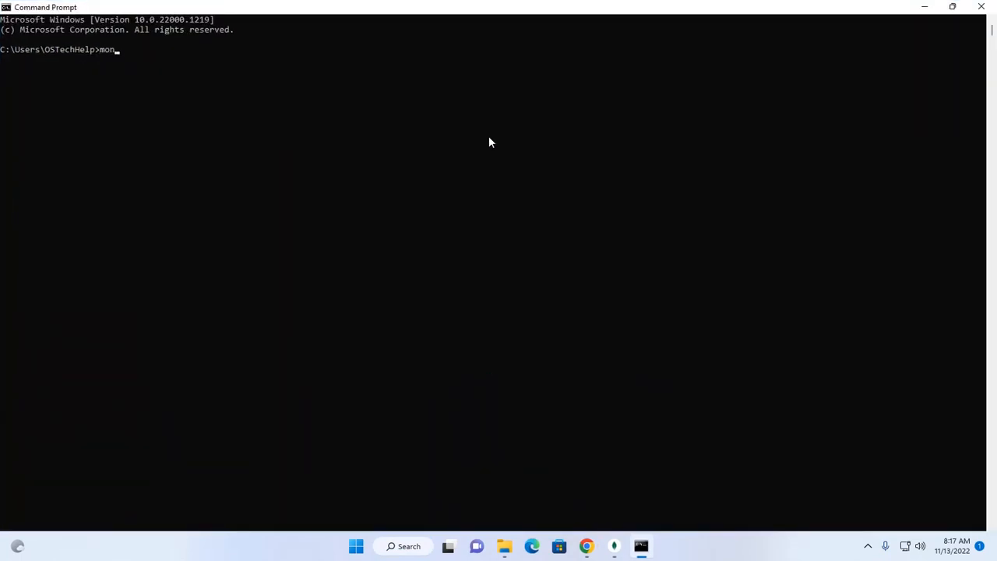
{"action": "type", "text": "god"}
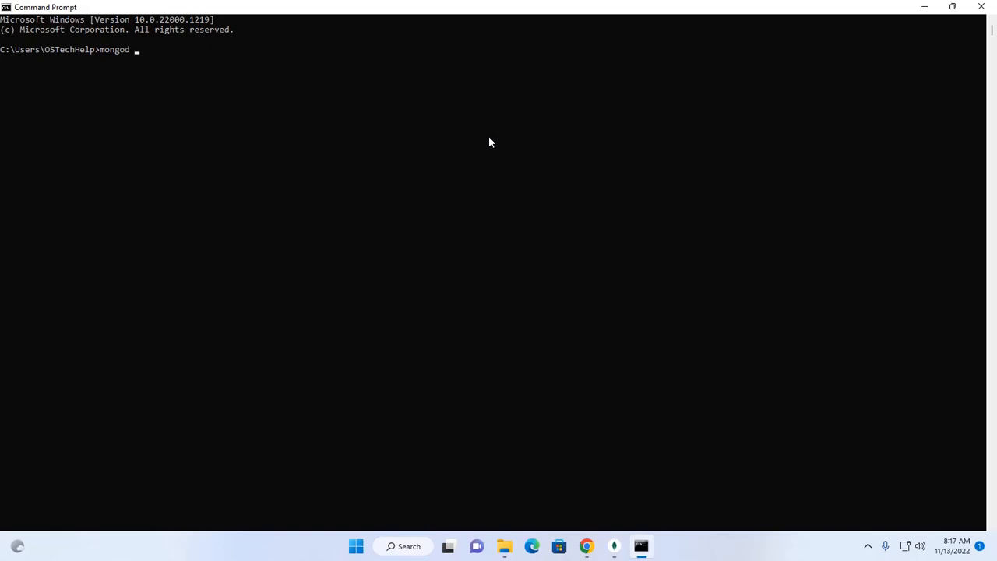
{"action": "type", "text": "--b"}
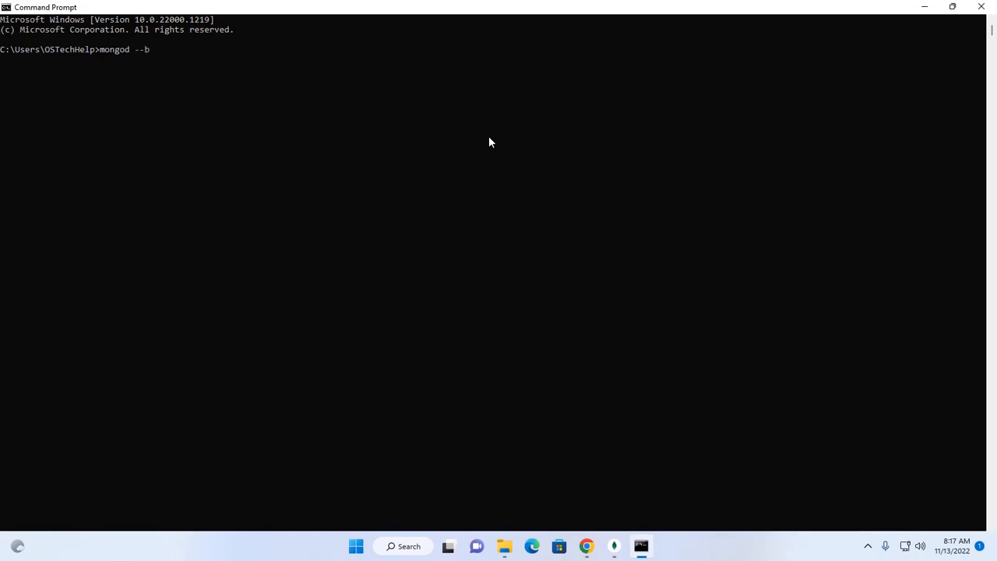
{"action": "type", "text": "ersion"}
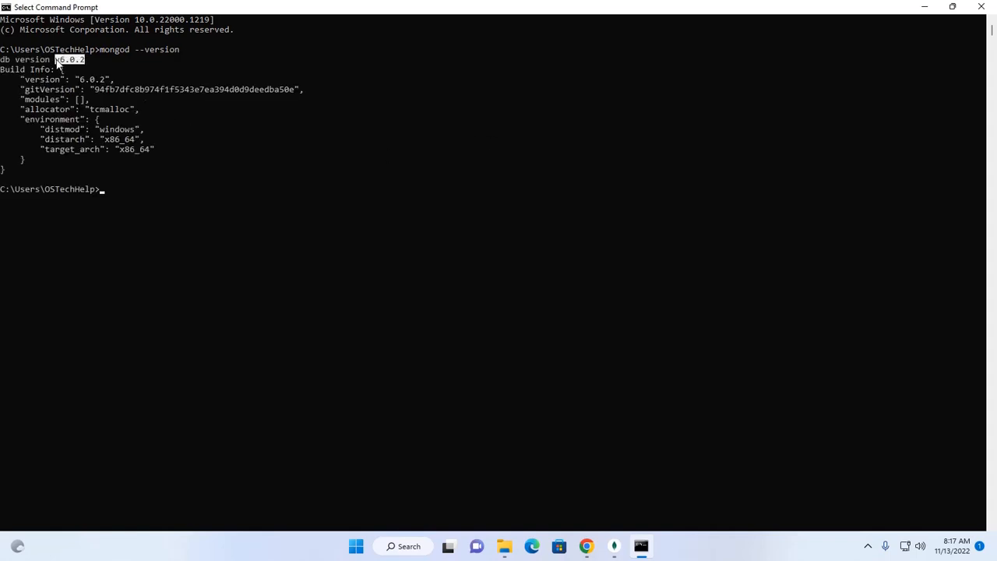
{"action": "type", "text": "mongod --version"}
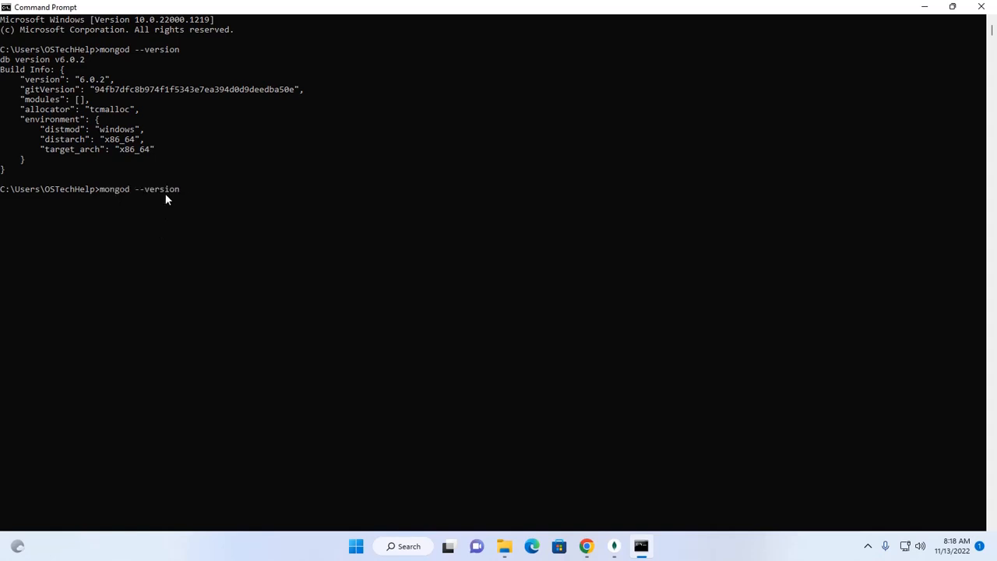
{"action": "key", "text": "BackSpace"}
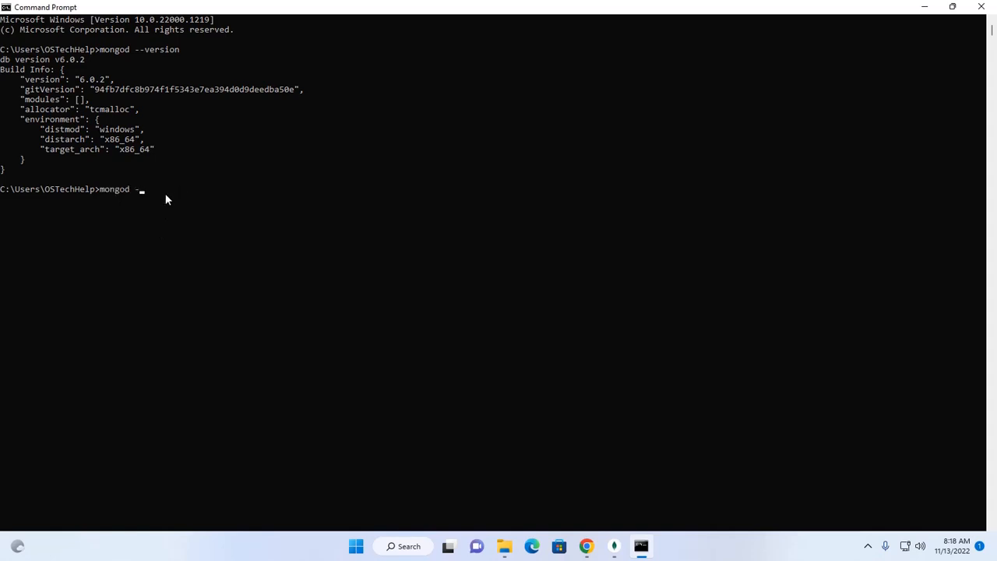
{"action": "key", "text": "Backspace"}
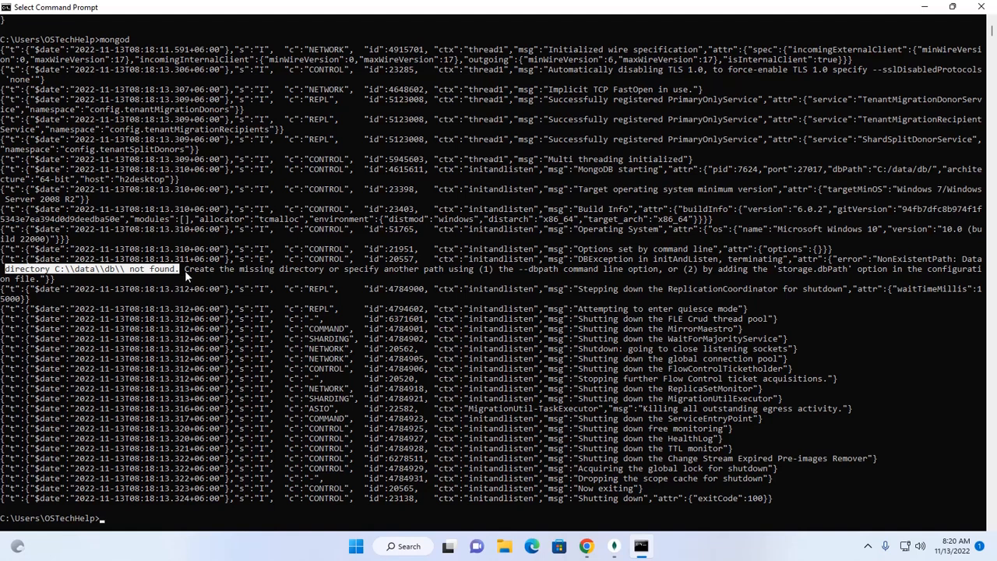
{"action": "mouse_move", "coordinate": [327, 274]}
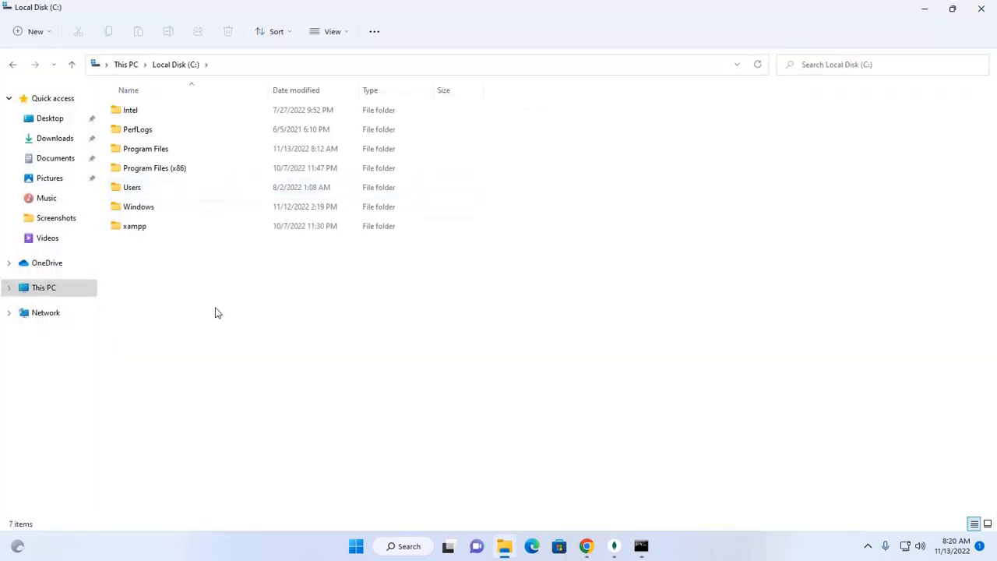
Step: Create a data folder on C: and a db folder inside it
{"action": "right_click", "coordinate": [218, 311]}
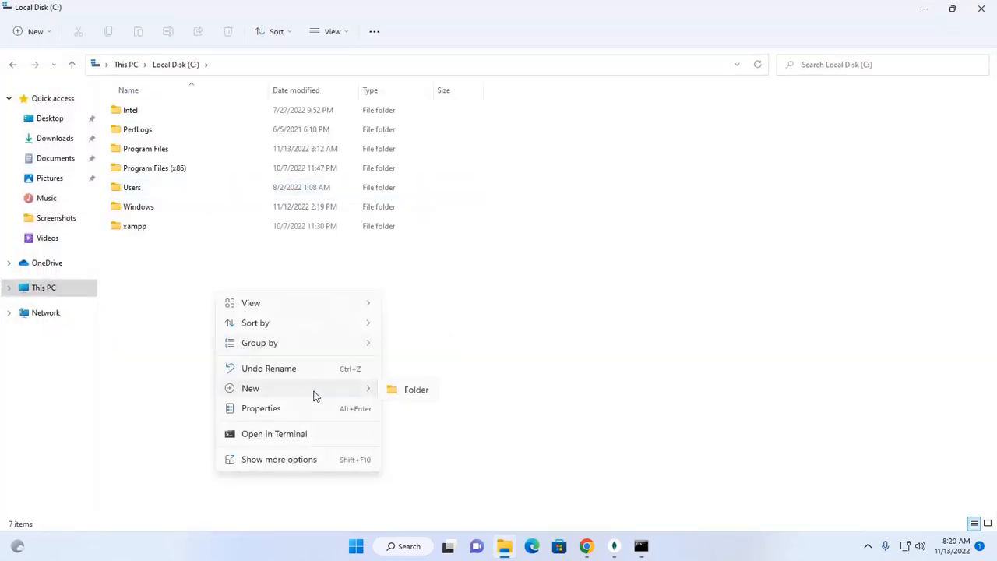
{"action": "left_click", "coordinate": [414, 389]}
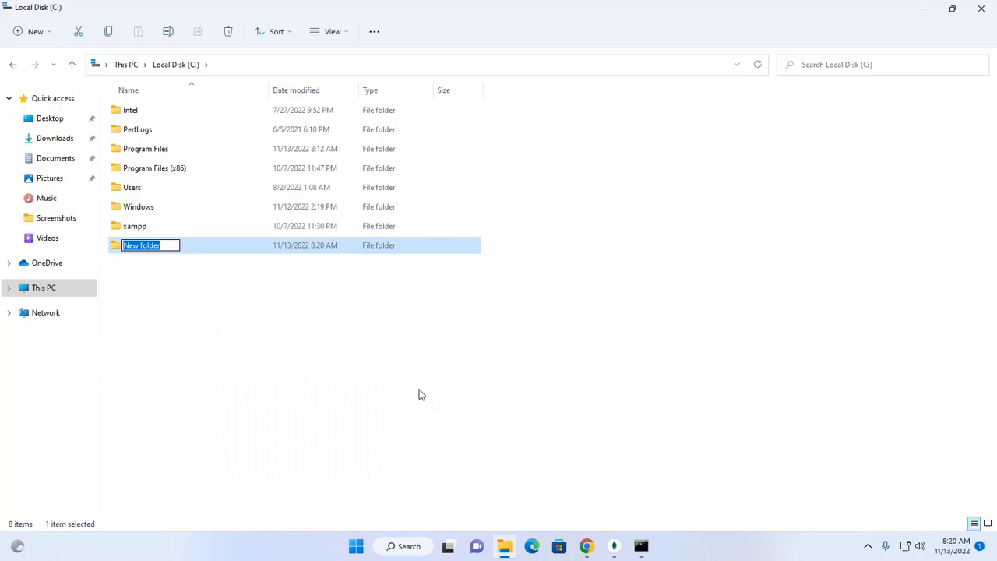
{"action": "type", "text": "da"}
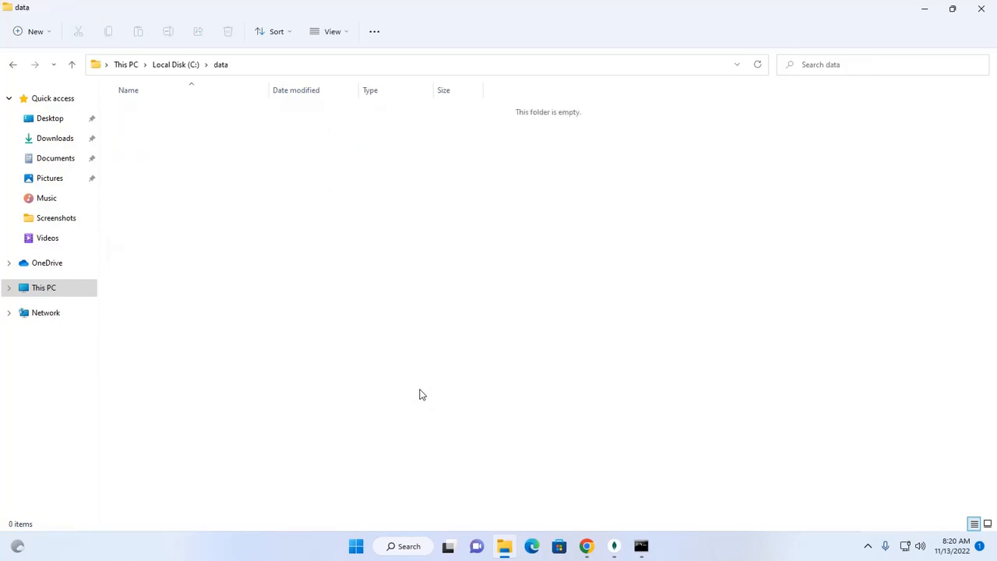
{"action": "right_click", "coordinate": [422, 393]}
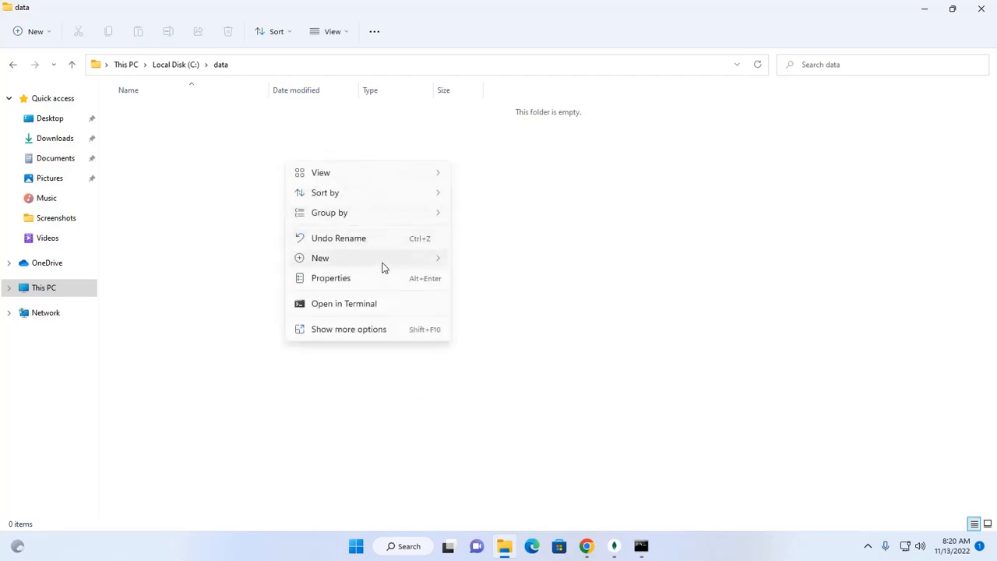
{"action": "left_click", "coordinate": [320, 259]}
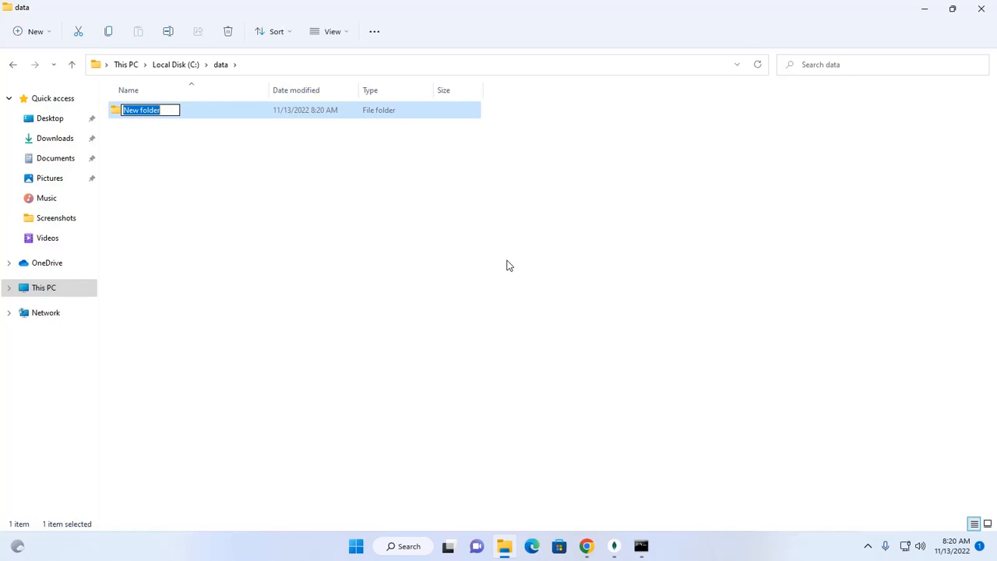
{"action": "type", "text": "db"}
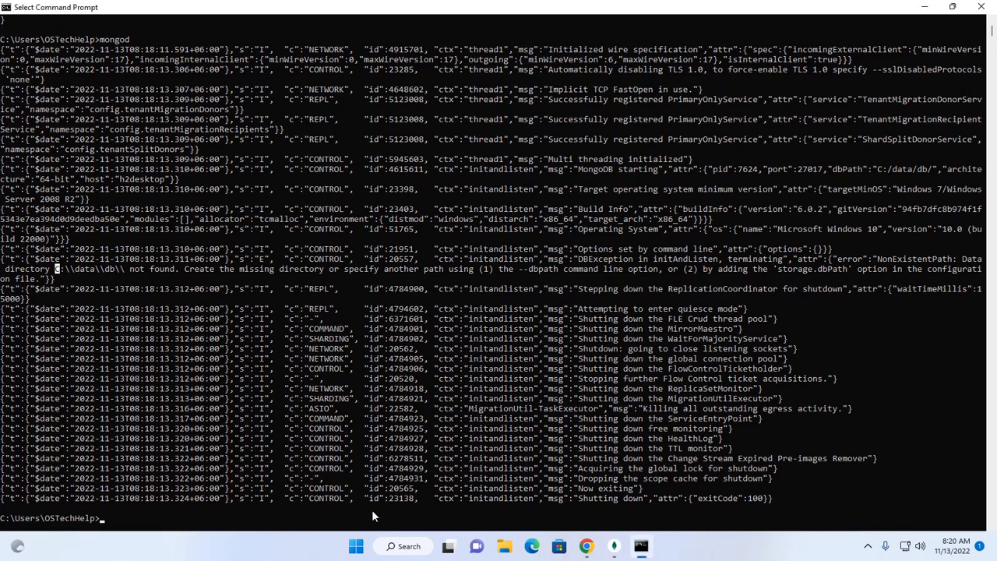
Step: Start mongod so it waits on port 27017, then switch to MongoDB Compass
{"action": "type", "text": "mongod"}
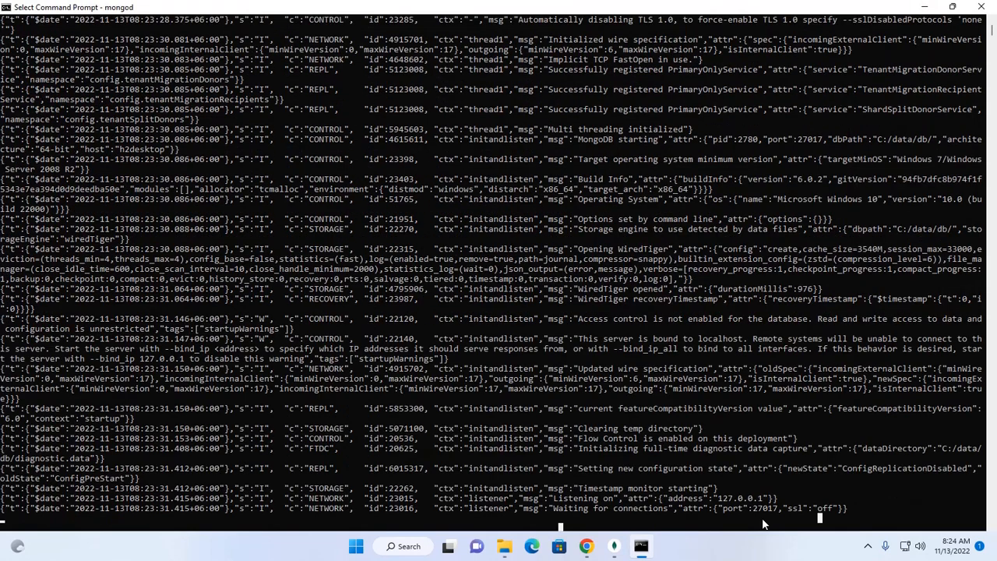
{"action": "mouse_move", "coordinate": [757, 524]}
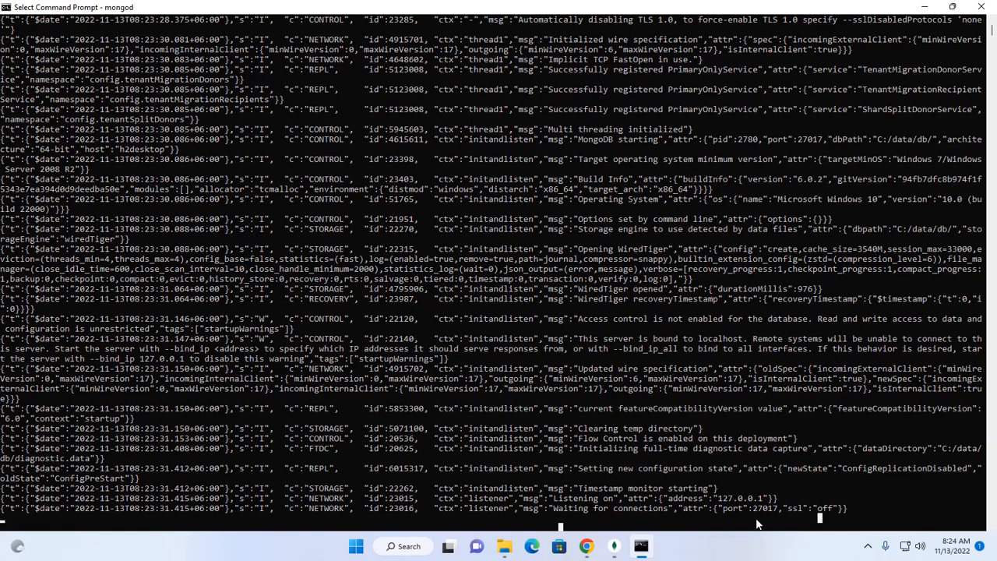
{"action": "mouse_move", "coordinate": [672, 536]}
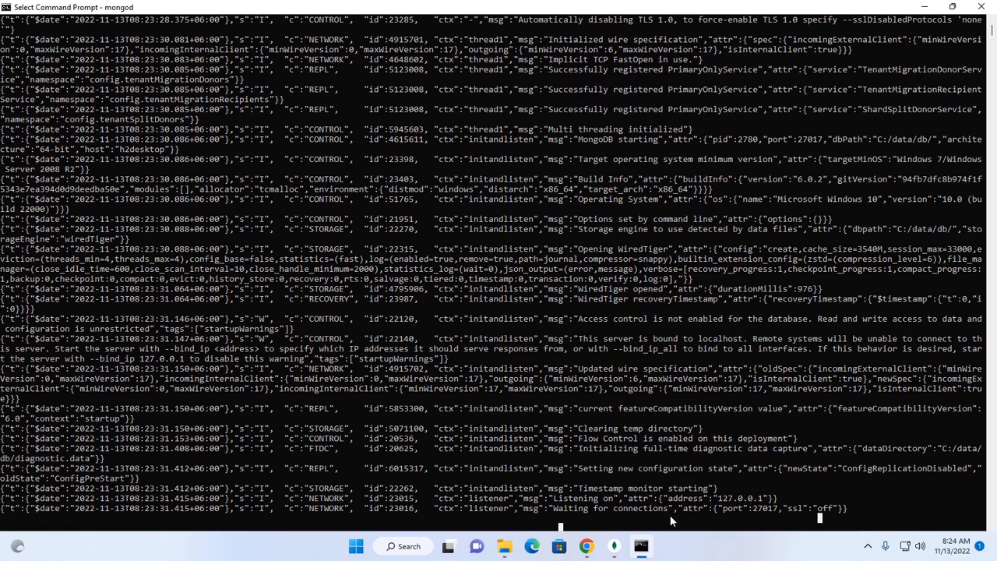
{"action": "left_click", "coordinate": [614, 546]}
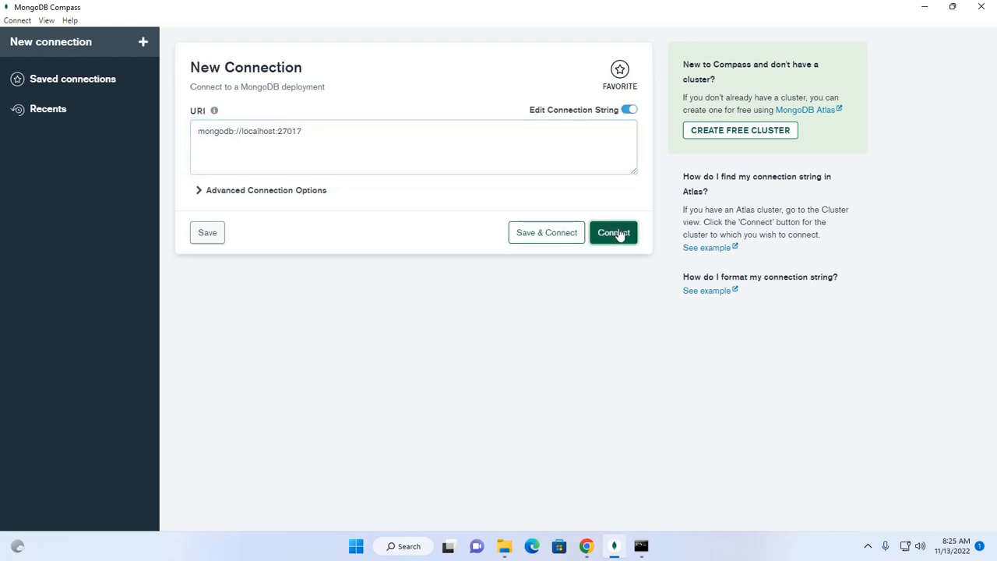
Step: Connect Compass to localhost:27017 and begin creating a database
{"action": "left_click", "coordinate": [614, 232]}
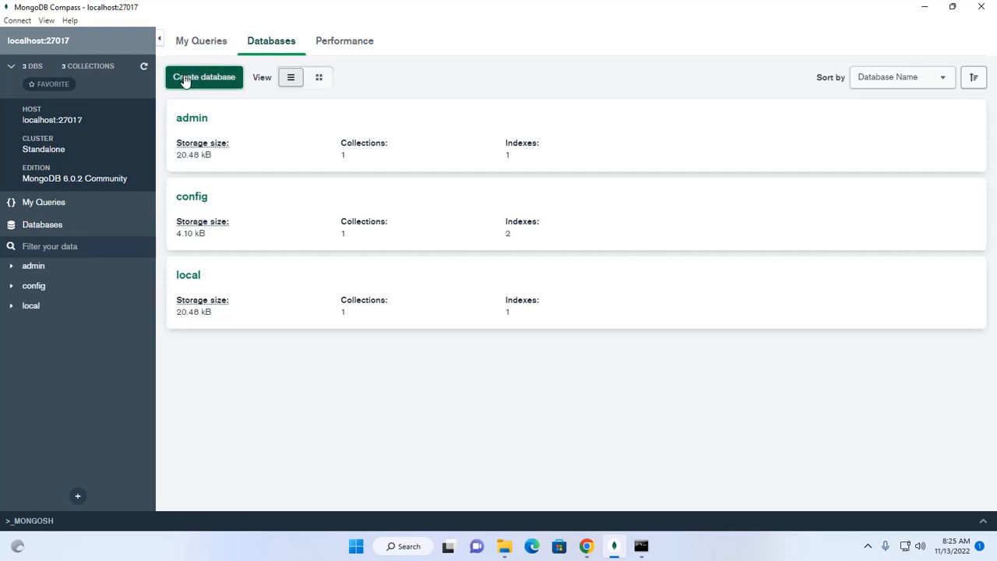
{"action": "left_click", "coordinate": [203, 78]}
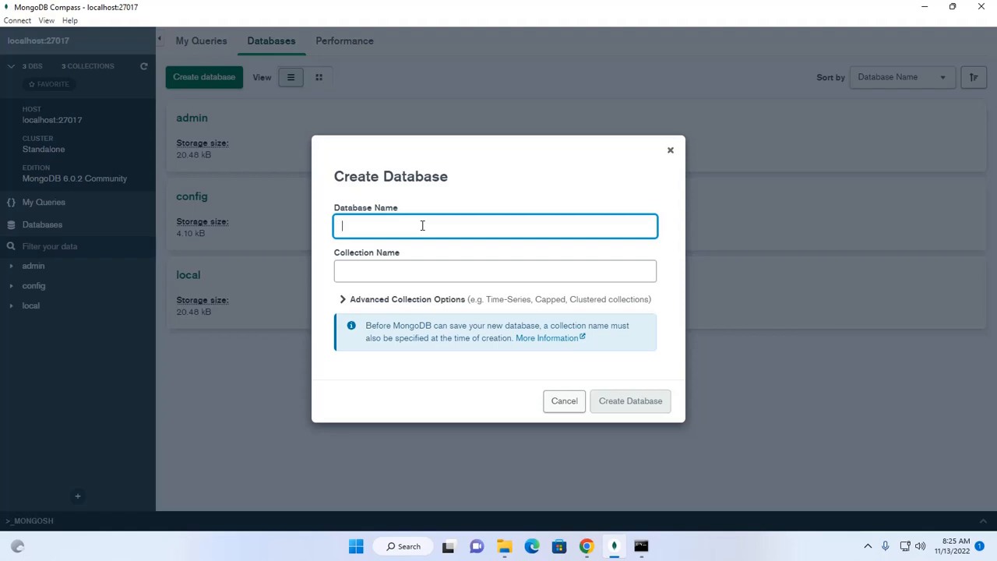
Step: Name the database newdb with collection users and create it
{"action": "type", "text": "new"}
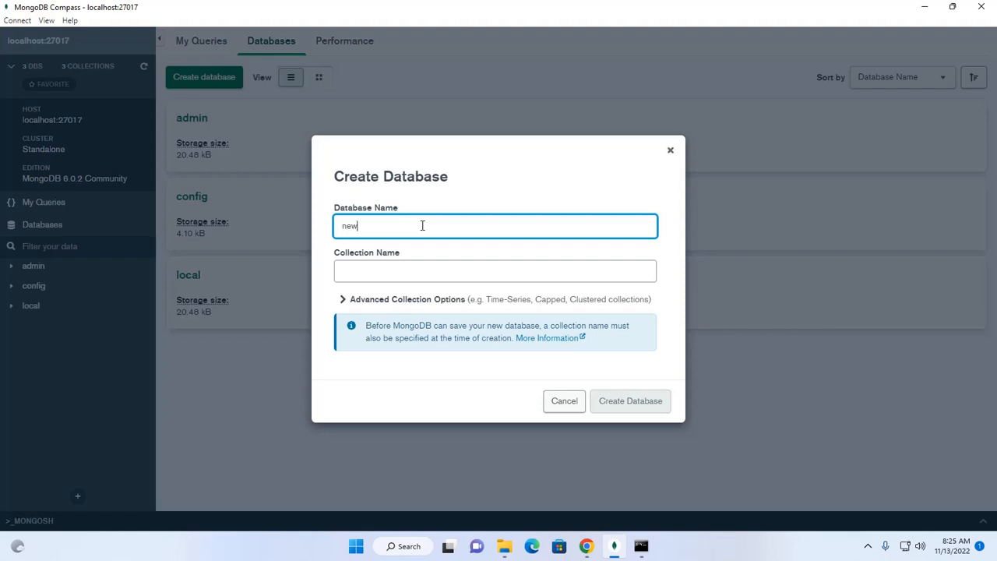
{"action": "type", "text": "db"}
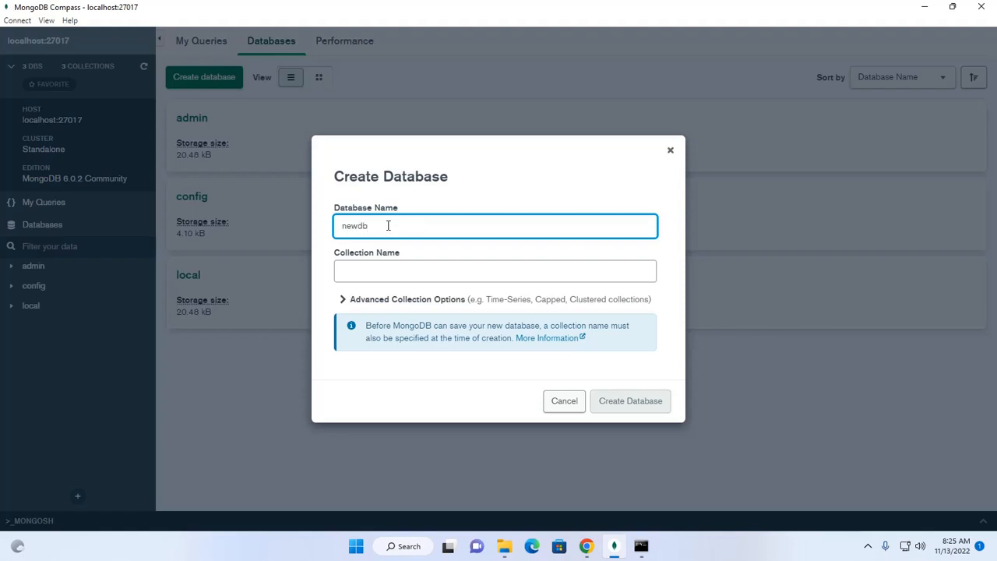
{"action": "left_click", "coordinate": [496, 271]}
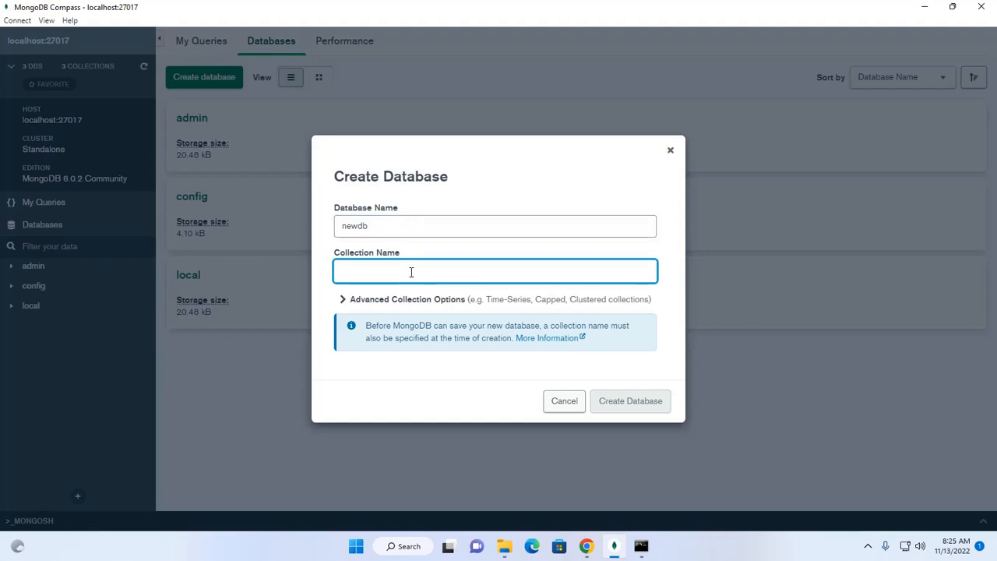
{"action": "type", "text": "us"}
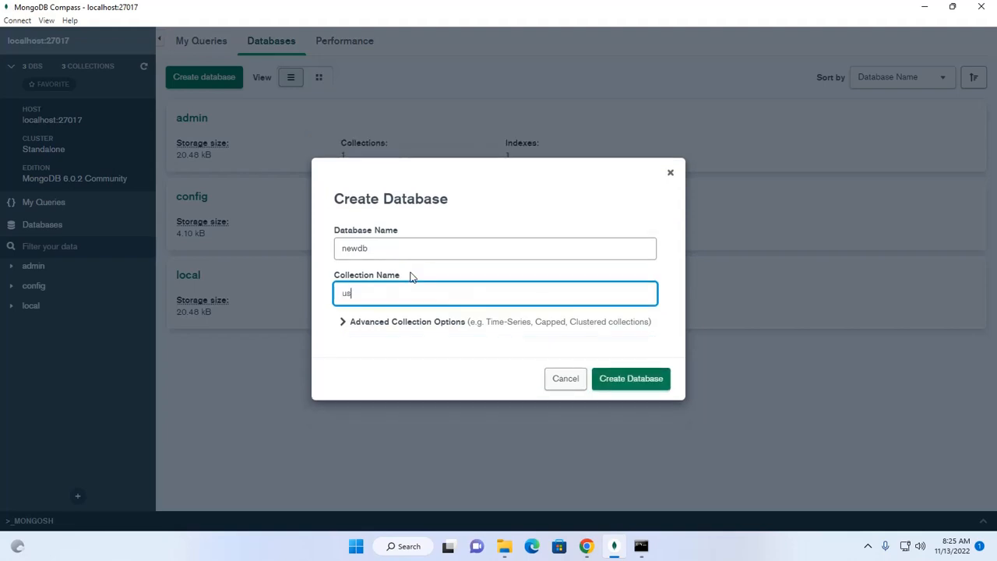
{"action": "type", "text": "ers"}
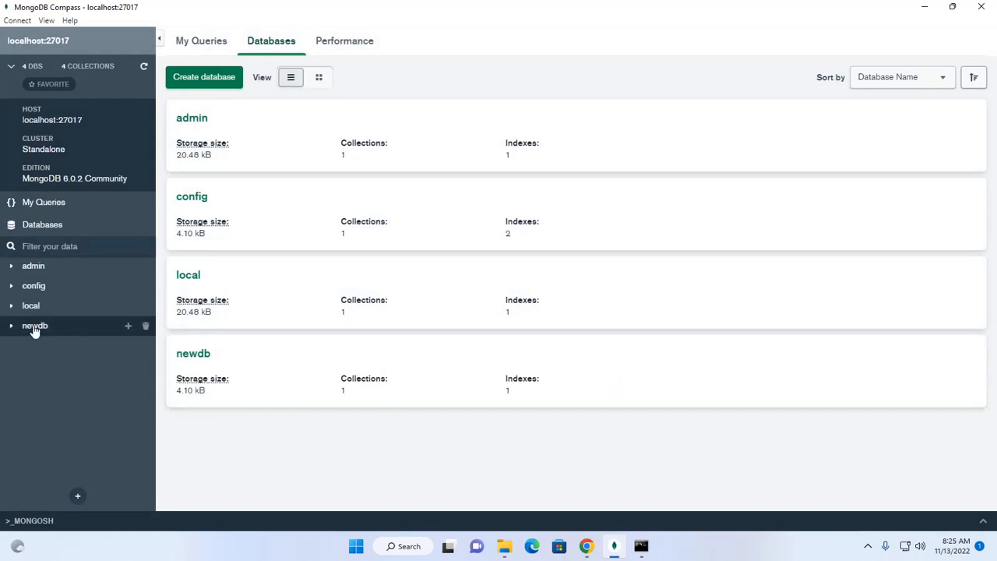
Step: Expand newdb to view its empty users collection
{"action": "left_click", "coordinate": [34, 325]}
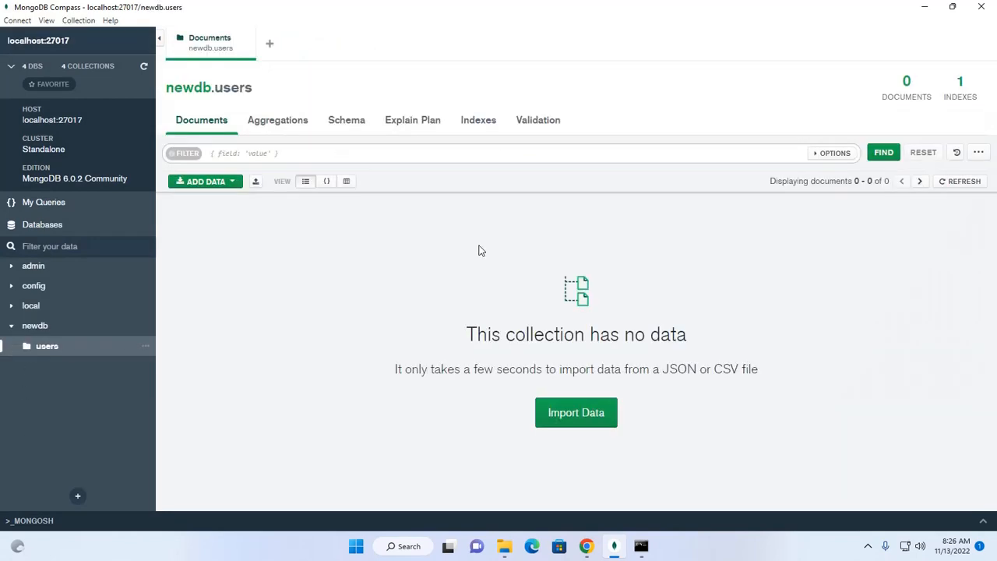